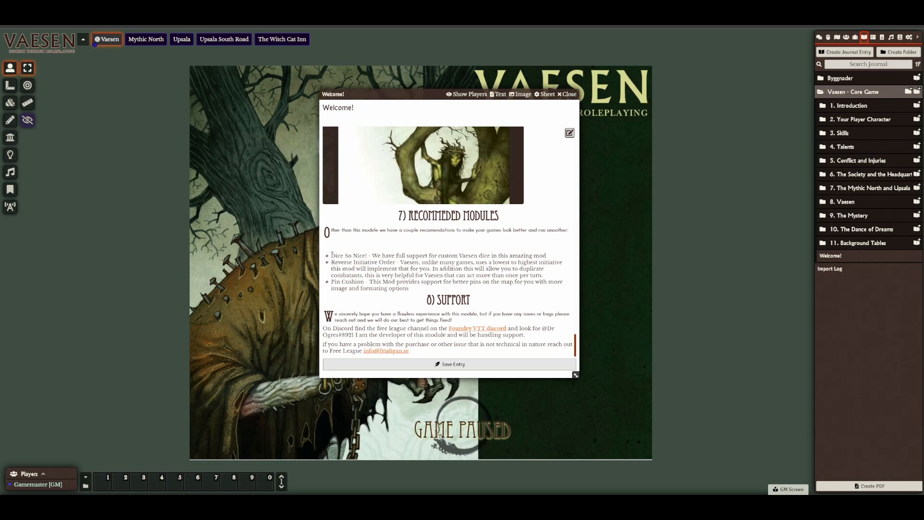
Close the Welcome journal entry
{"action": "double_click", "coordinate": [349, 256]}
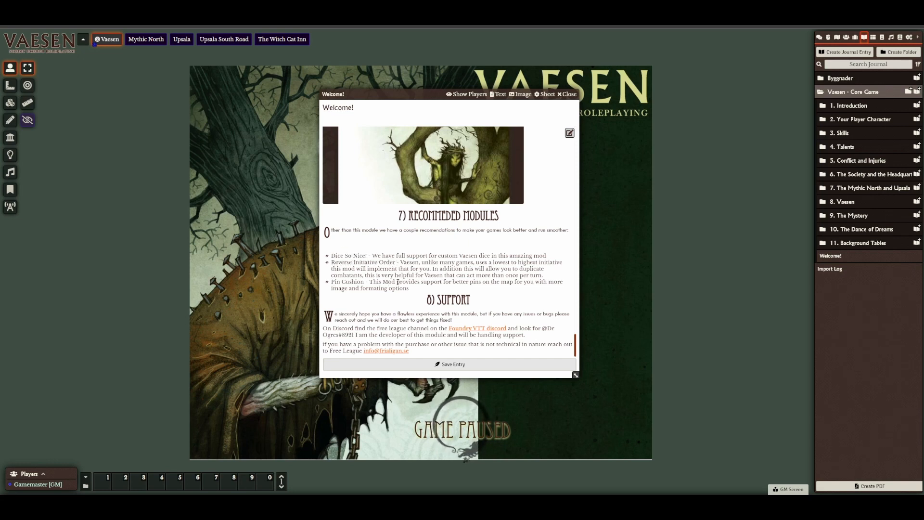
{"action": "mouse_move", "coordinate": [495, 291]}
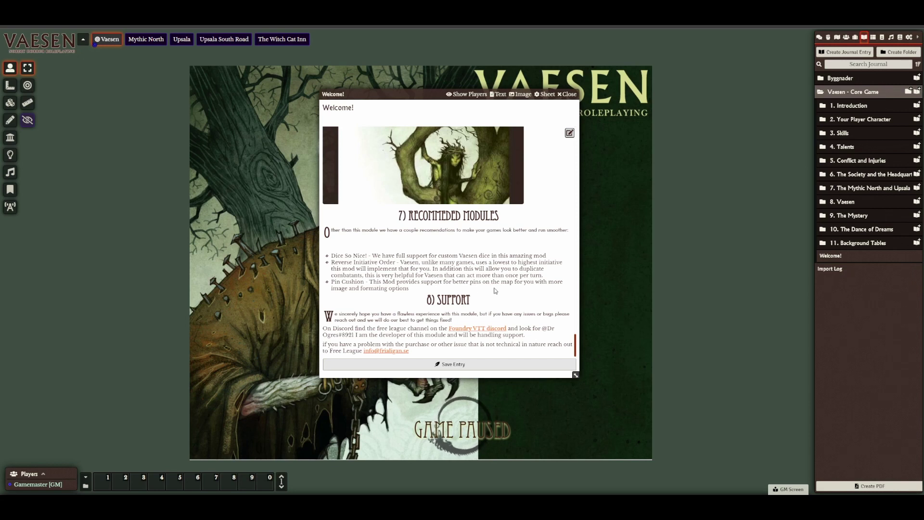
{"action": "mouse_move", "coordinate": [505, 300]}
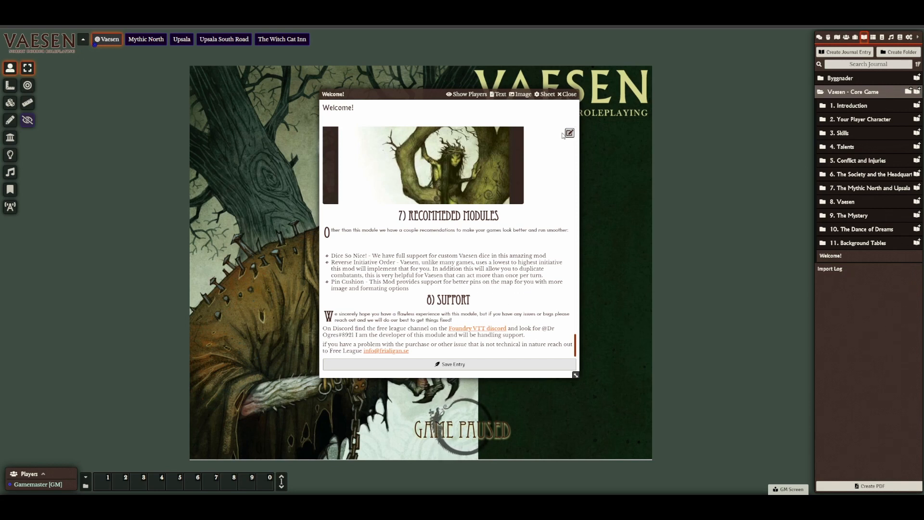
{"action": "left_click", "coordinate": [565, 95]}
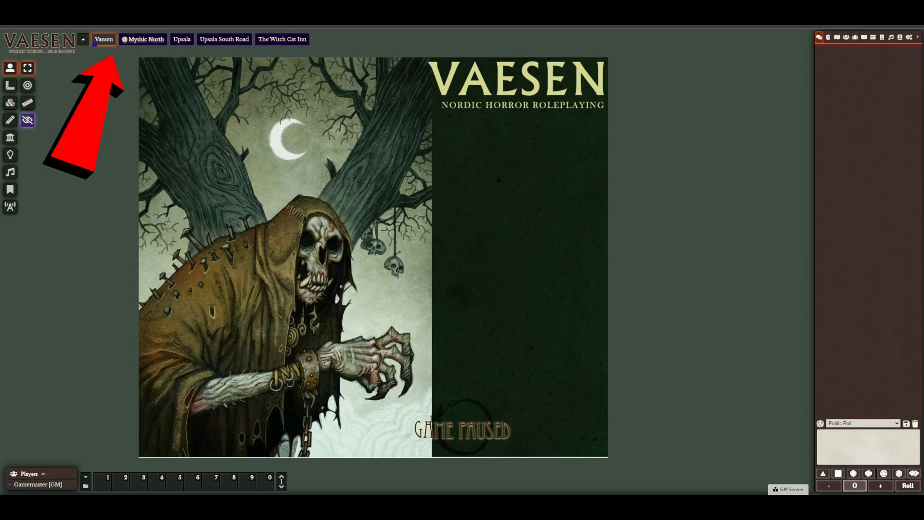
Preview Mythic North, Upsala, Upsala South Road and The Witch Cat Inn, ending on the Vaesen cover
{"action": "left_click", "coordinate": [142, 38]}
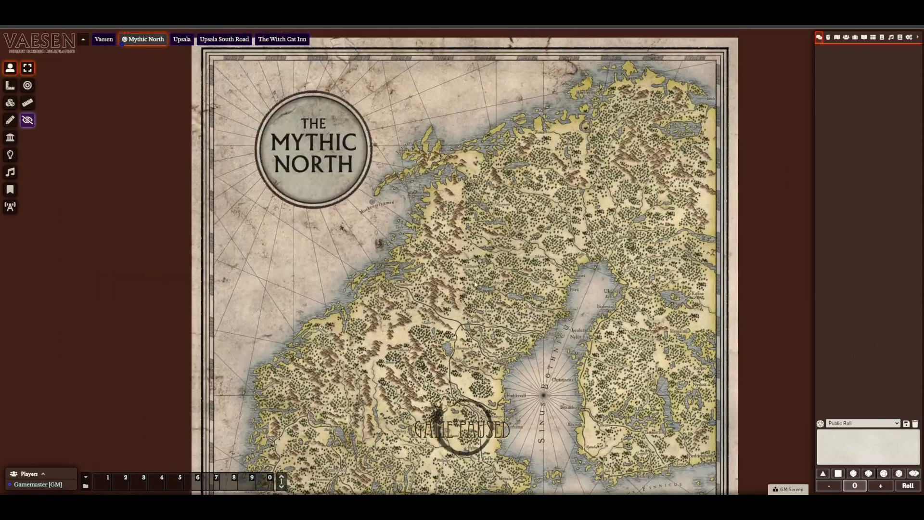
{"action": "left_click", "coordinate": [181, 38]}
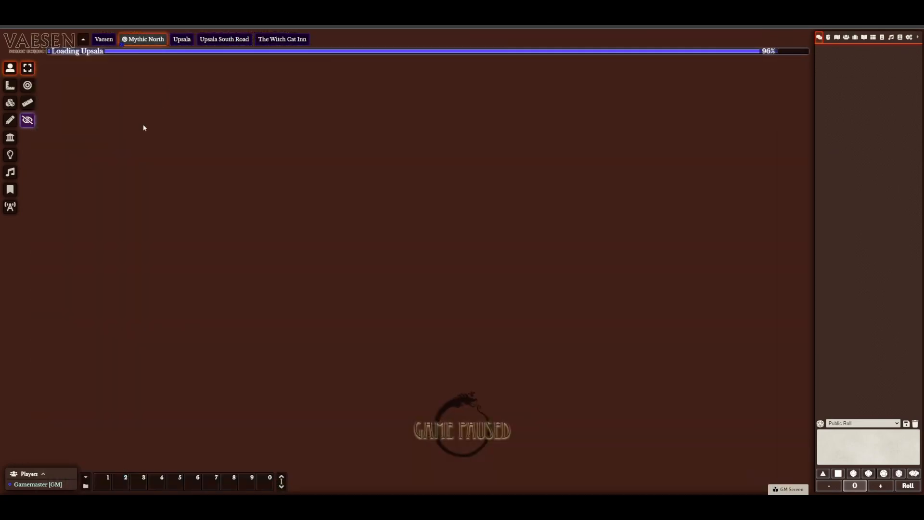
{"action": "left_click", "coordinate": [181, 38]}
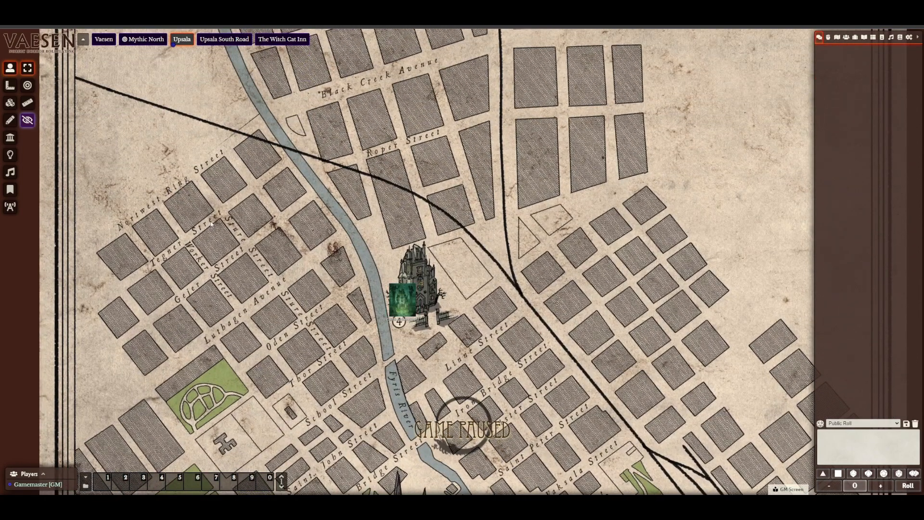
{"action": "left_click", "coordinate": [224, 39]}
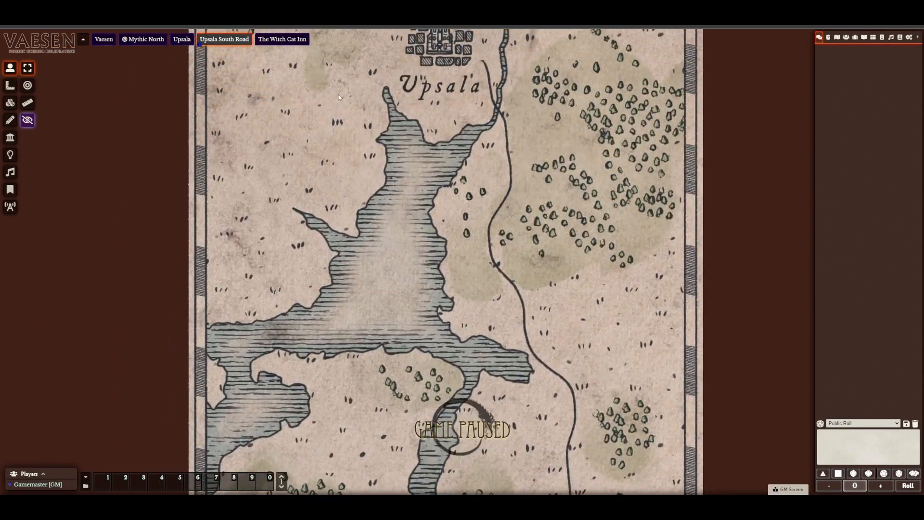
{"action": "left_click", "coordinate": [283, 38]}
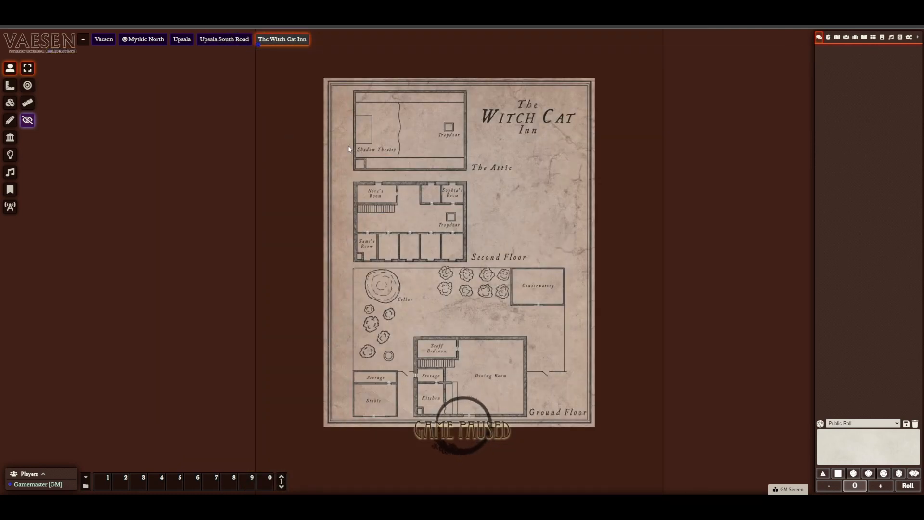
{"action": "left_click", "coordinate": [104, 39]}
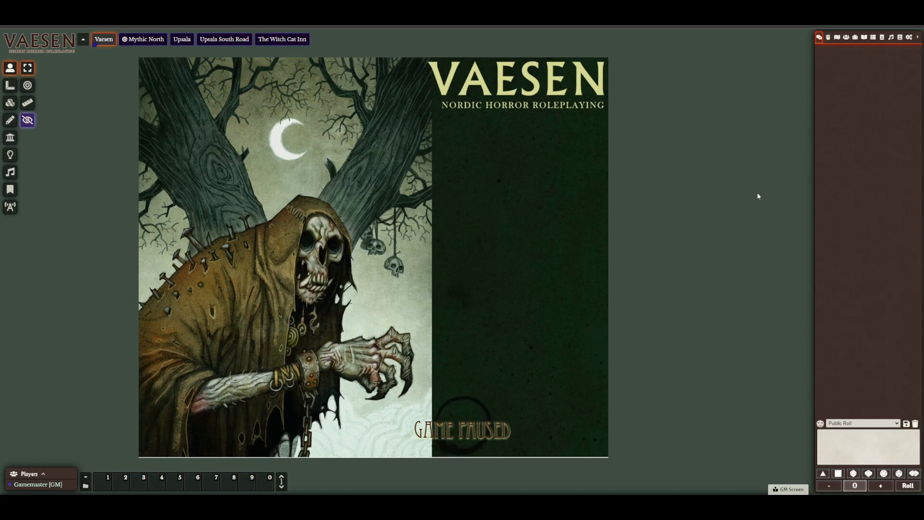
Show the actors directory with Vaesen - Core Game and Dance of the dreams folders, trying hotbar slots
{"action": "left_click", "coordinate": [845, 36]}
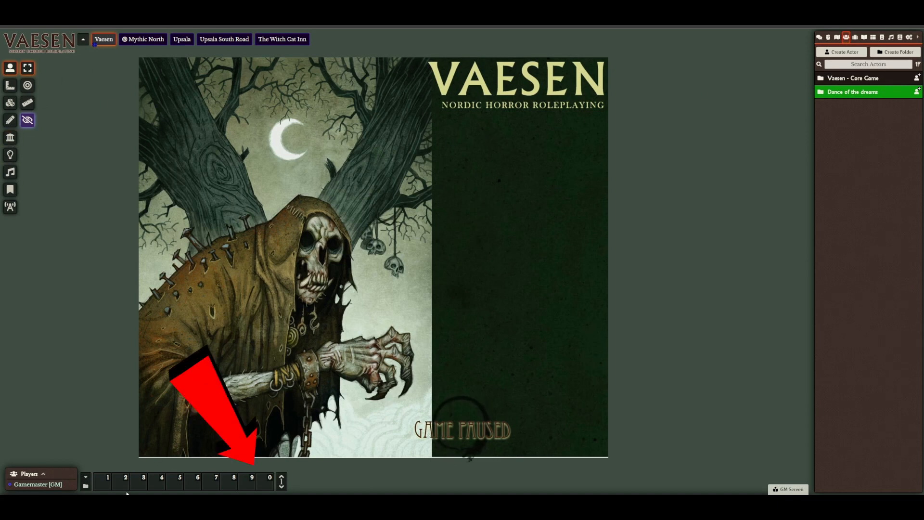
{"action": "left_click", "coordinate": [102, 481]}
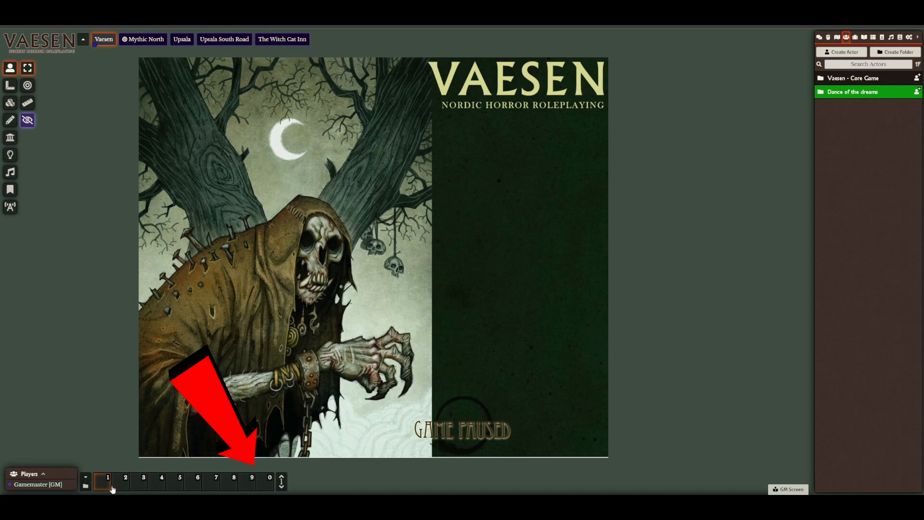
{"action": "left_click", "coordinate": [143, 482]}
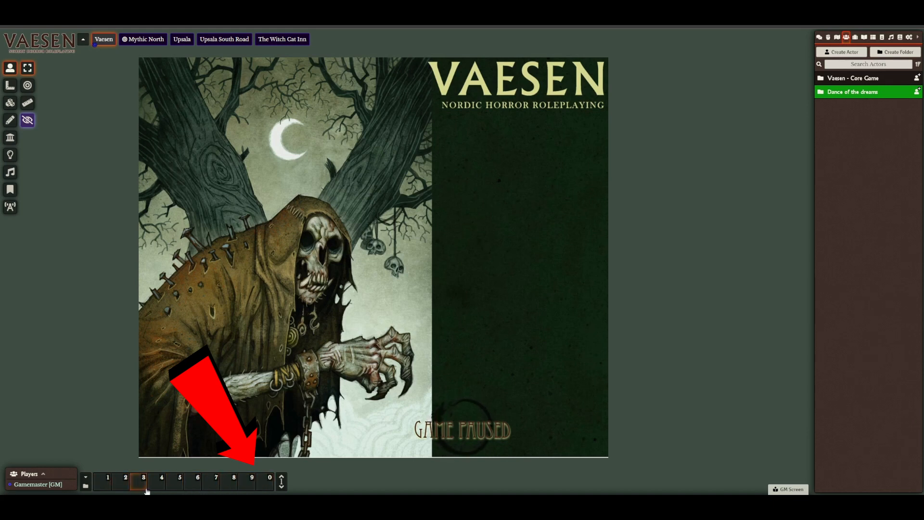
{"action": "left_click", "coordinate": [215, 480]}
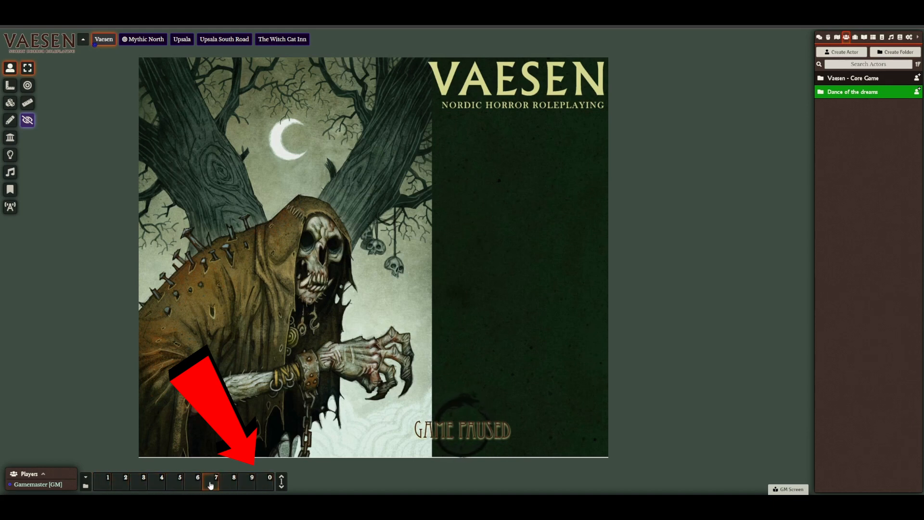
{"action": "left_click", "coordinate": [269, 481]}
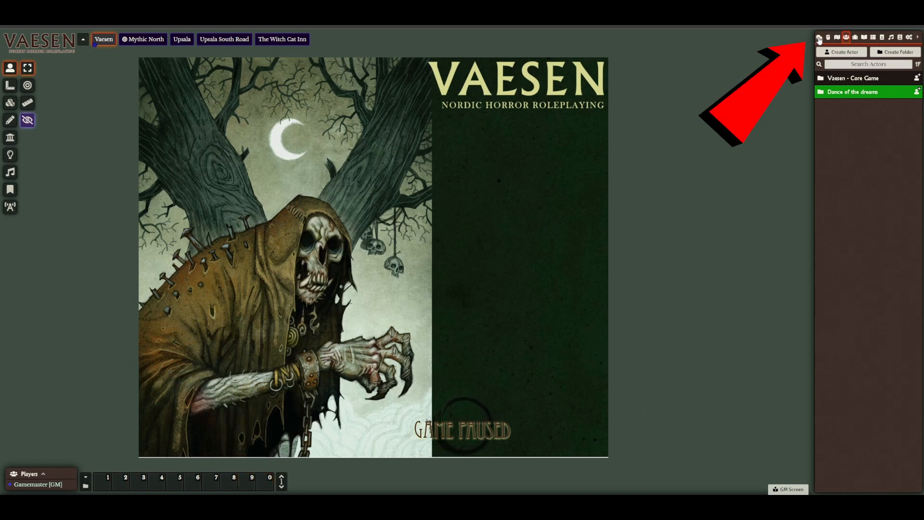
Post the test chat message 'duahfgoohbgf'
{"action": "left_click", "coordinate": [820, 37]}
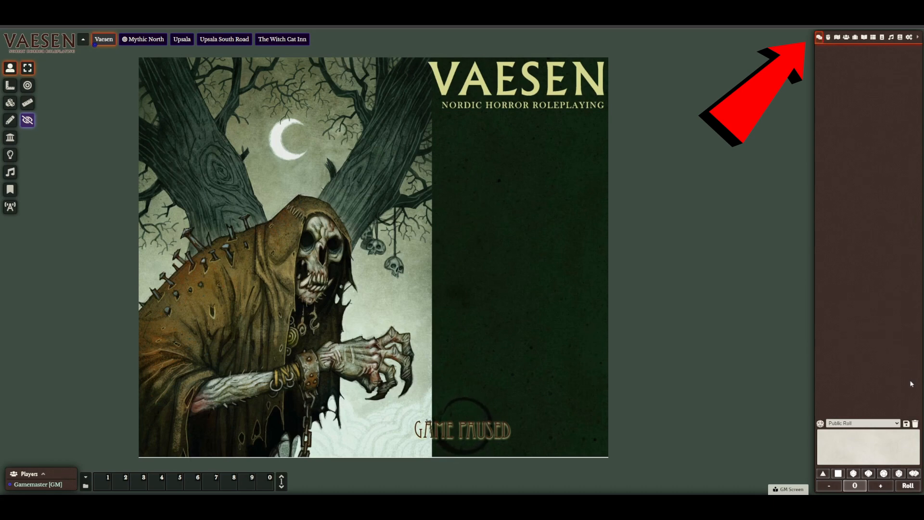
{"action": "type", "text": "duahfgoohbgf"}
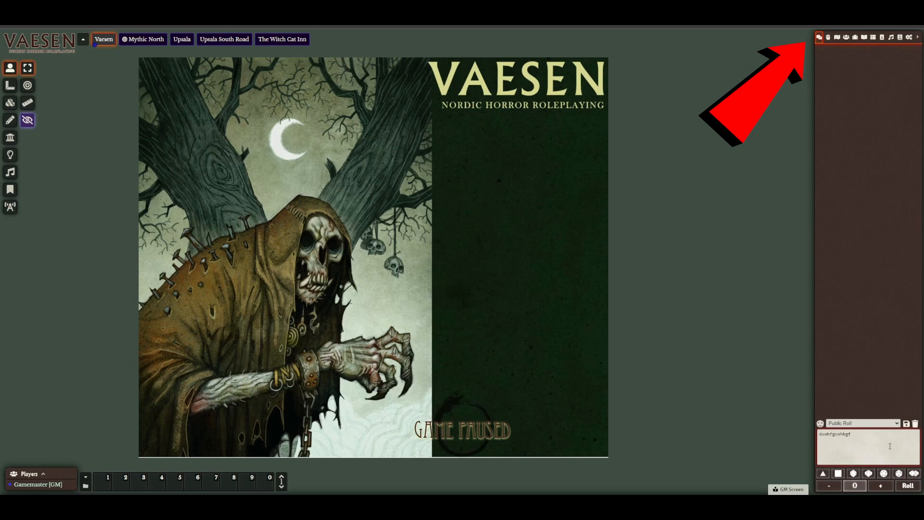
{"action": "key", "text": "Enter"}
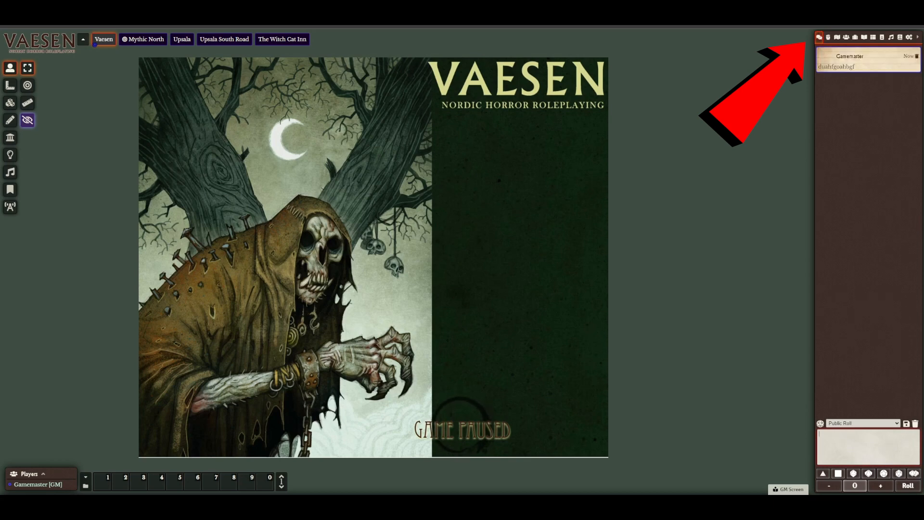
Check the empty combat encounter list, then show the scenes directory
{"action": "left_click", "coordinate": [828, 36]}
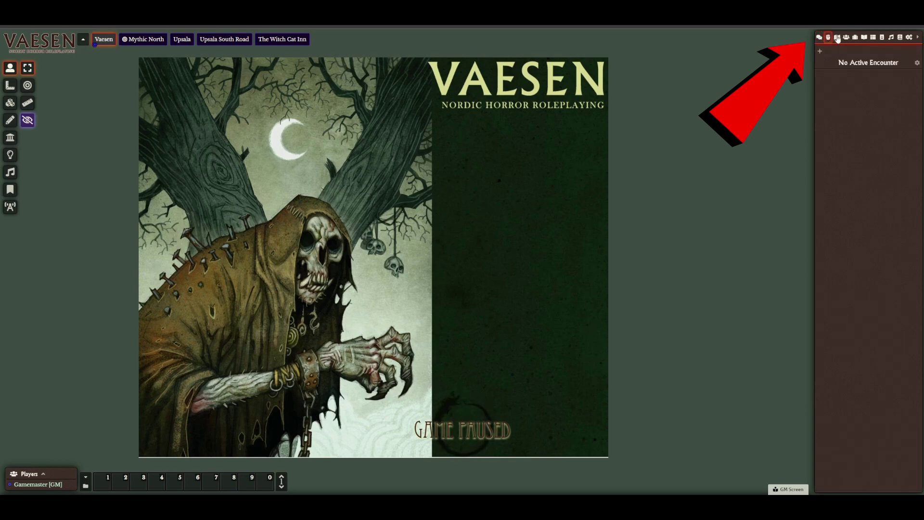
{"action": "left_click", "coordinate": [836, 36]}
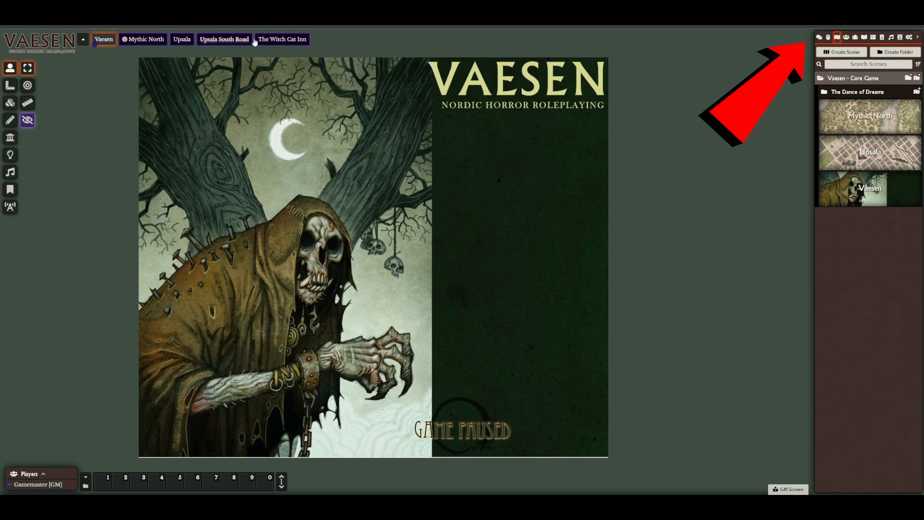
Browse NPC Templates and Animals under Vaesen - Core Game actors, then show the items directory
{"action": "left_click", "coordinate": [845, 36]}
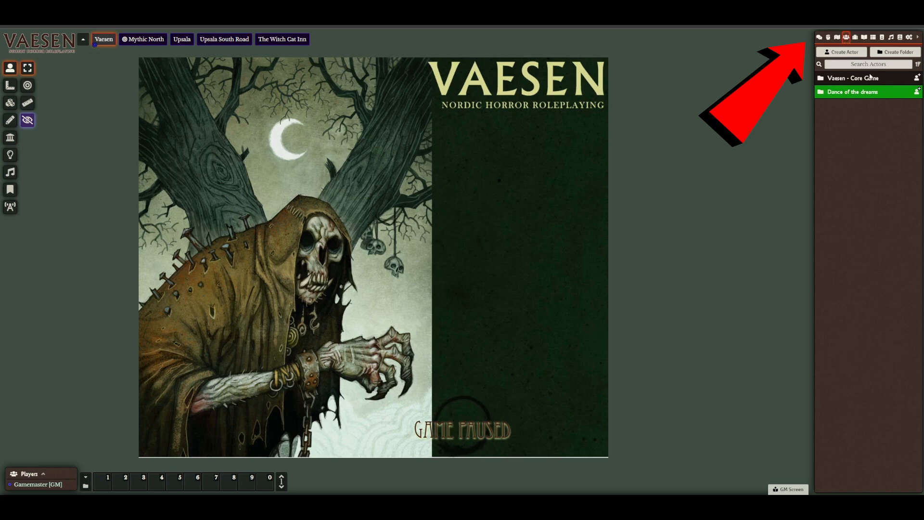
{"action": "left_click", "coordinate": [853, 78]}
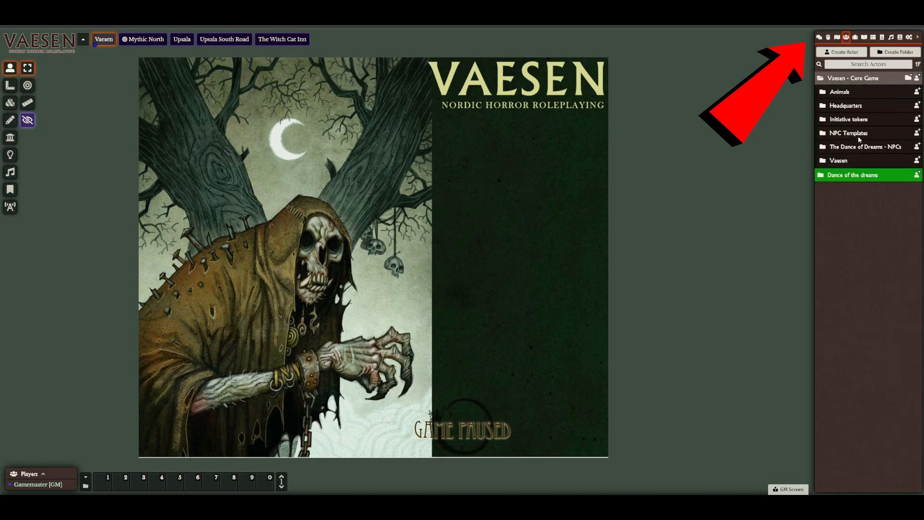
{"action": "left_click", "coordinate": [848, 133]}
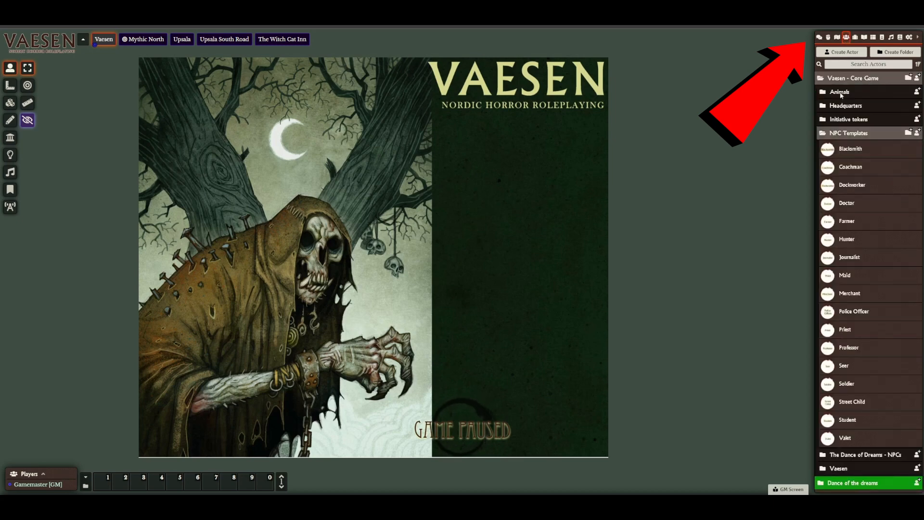
{"action": "left_click", "coordinate": [840, 91]}
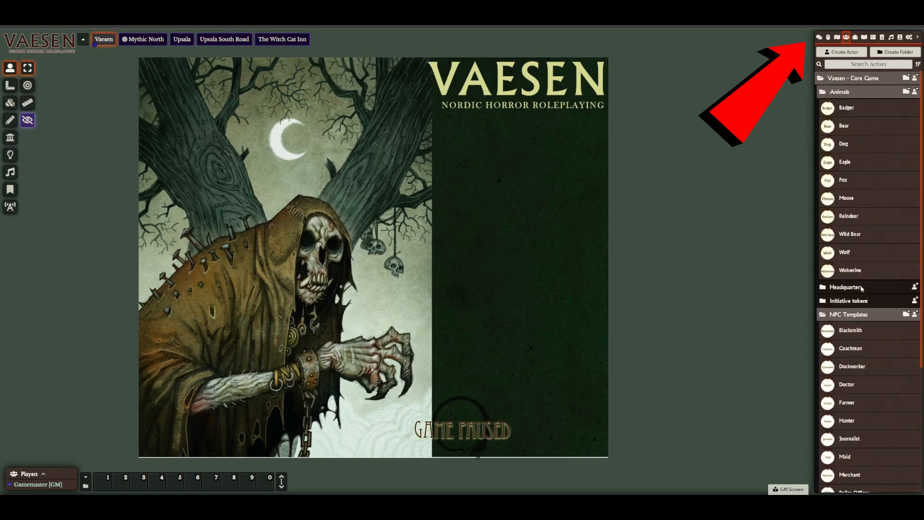
{"action": "left_click", "coordinate": [856, 35]}
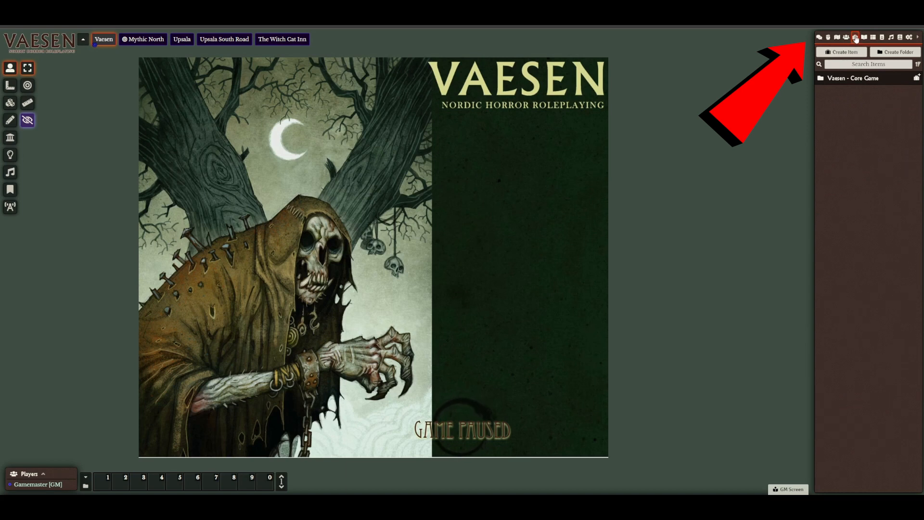
Browse the Armor items inside the Vaesen - Core Game item folder
{"action": "left_click", "coordinate": [853, 78]}
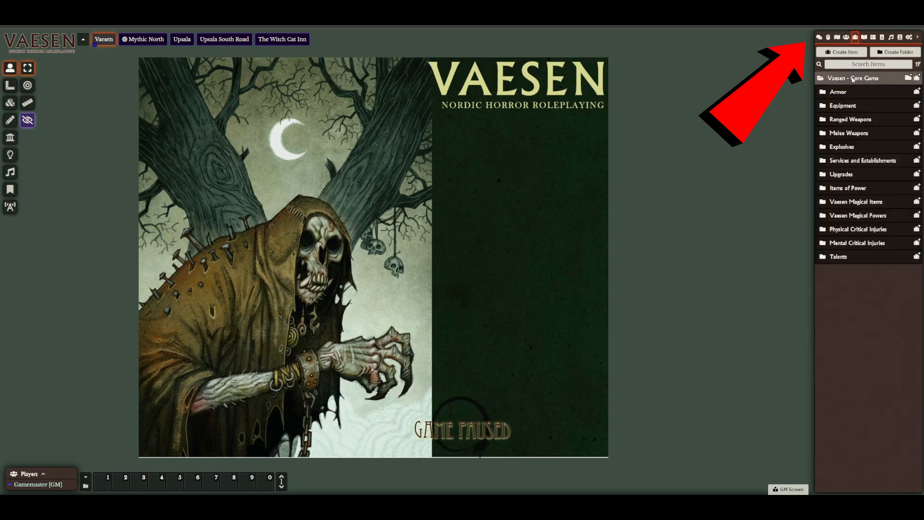
{"action": "left_click", "coordinate": [838, 92]}
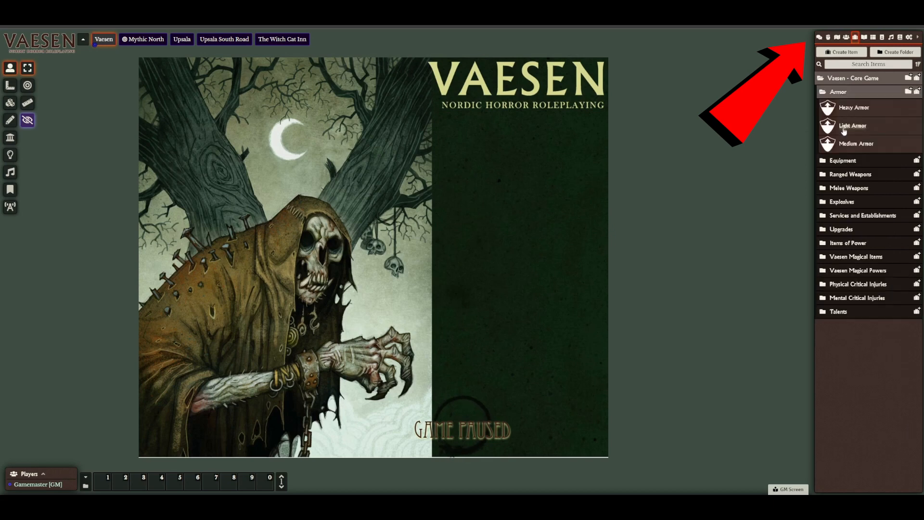
{"action": "scroll", "scroll_direction": "down", "scroll_amount": 3}
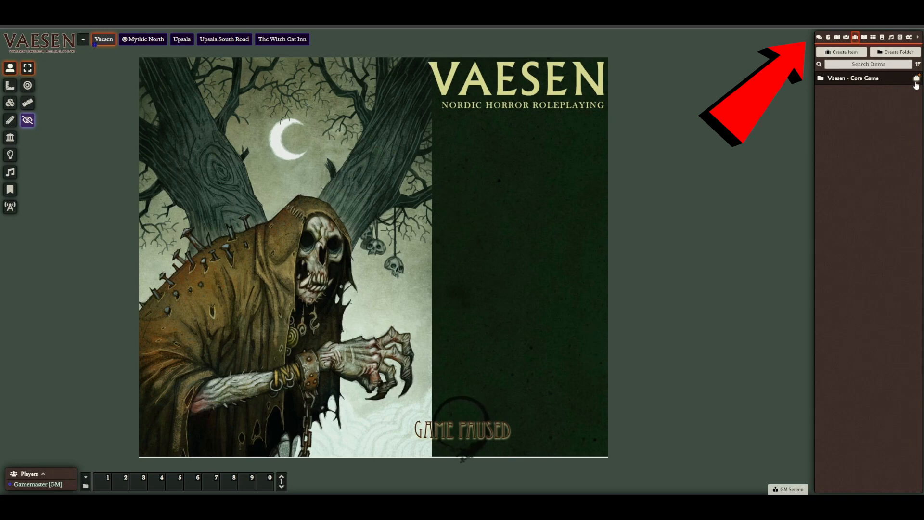
Create a red items folder named 'new folder'
{"action": "left_click", "coordinate": [893, 52]}
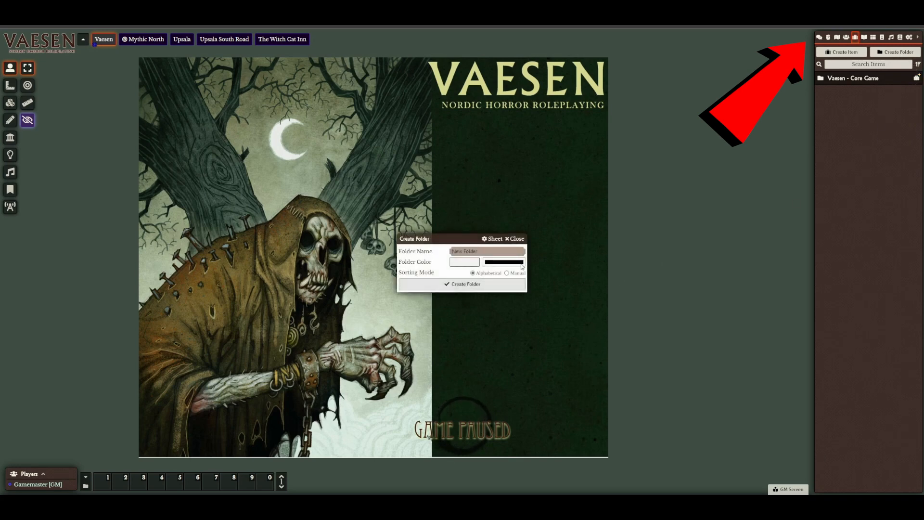
{"action": "left_click", "coordinate": [503, 262]}
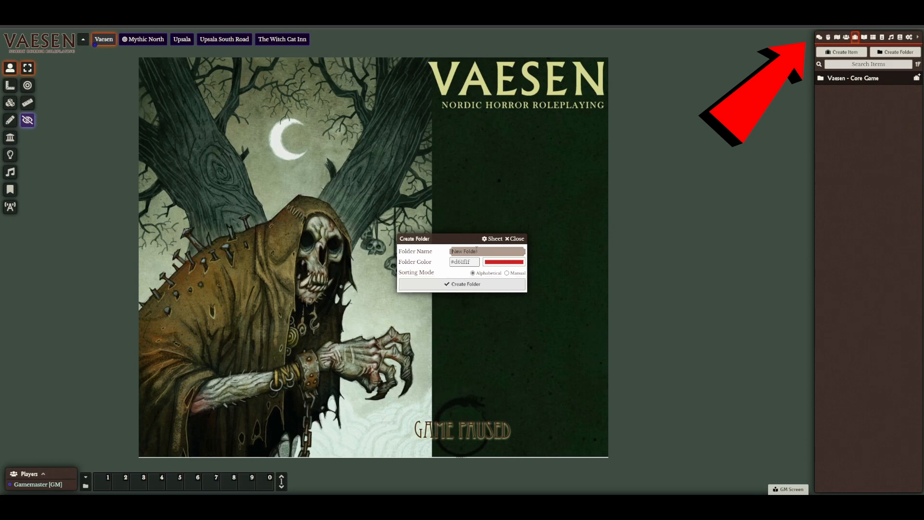
{"action": "type", "text": "new"}
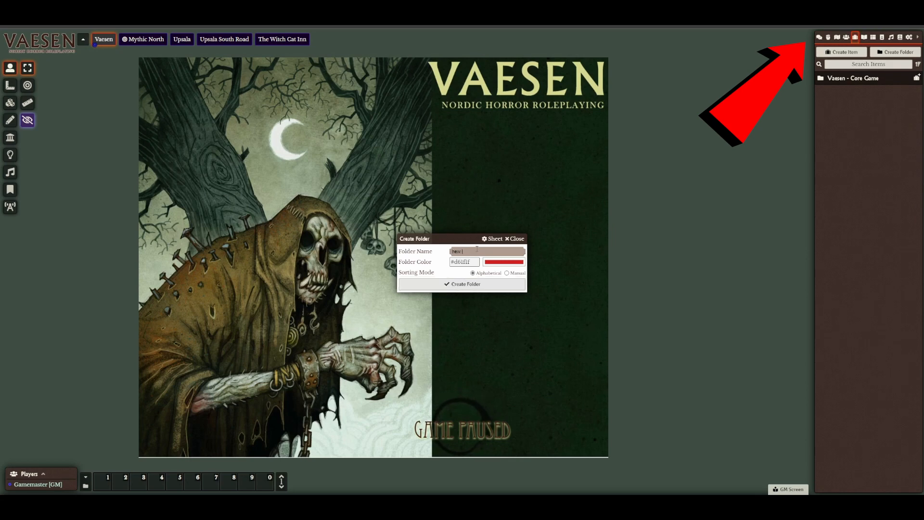
{"action": "type", "text": "folder"}
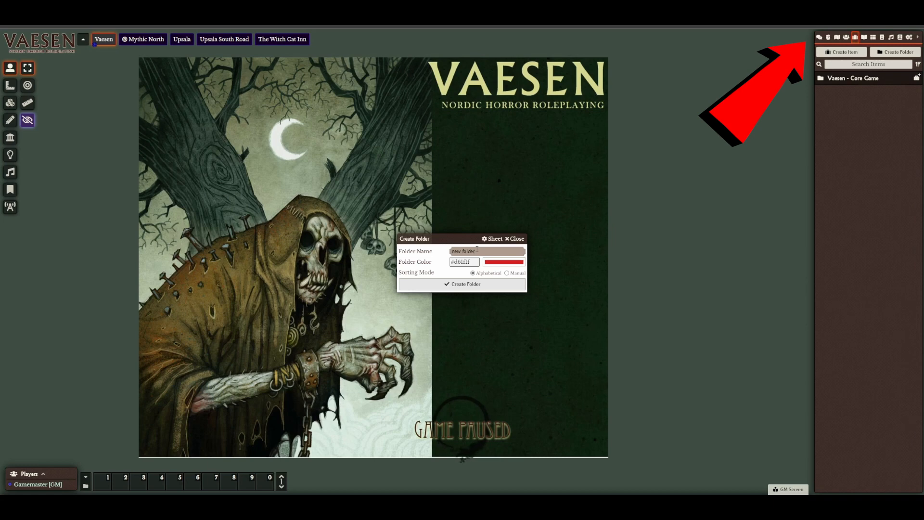
{"action": "left_click", "coordinate": [462, 284]}
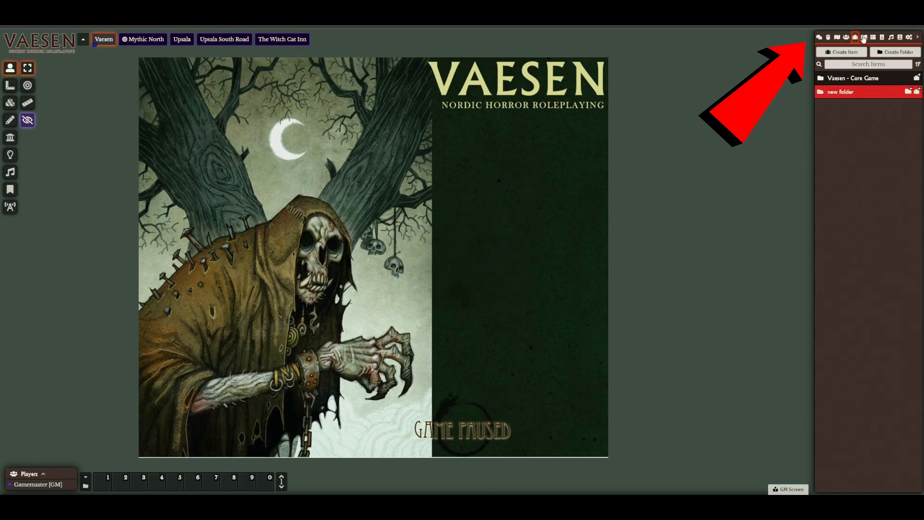
Expand the 8. Vaesen journal chapter and view the Rules for Vaesen entry
{"action": "left_click", "coordinate": [865, 37]}
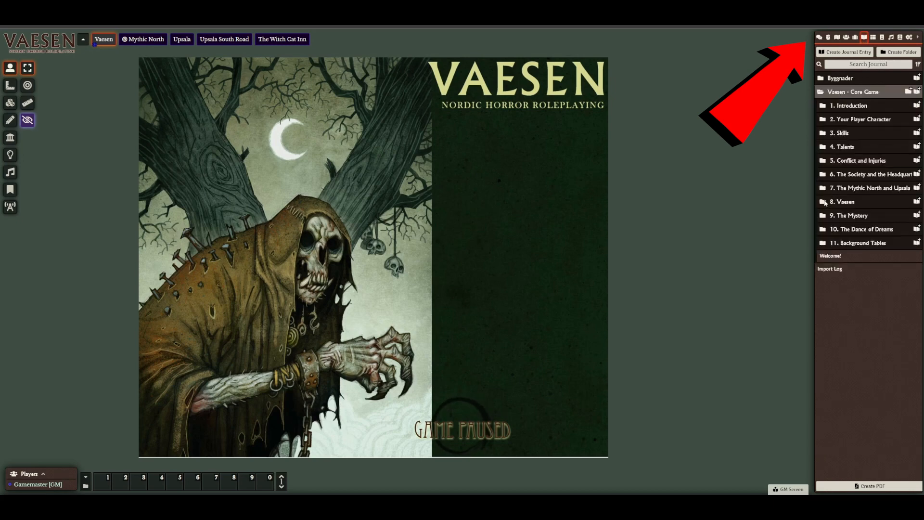
{"action": "mouse_move", "coordinate": [825, 194]}
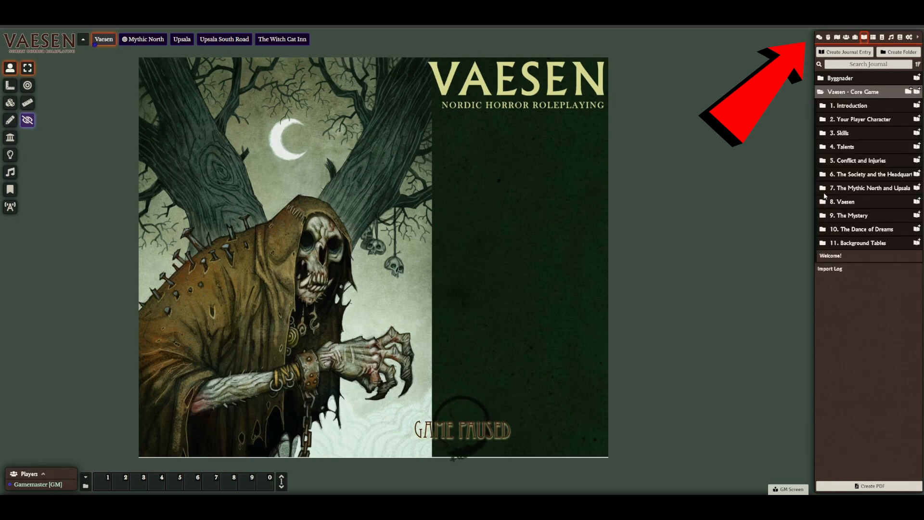
{"action": "left_click", "coordinate": [843, 202]}
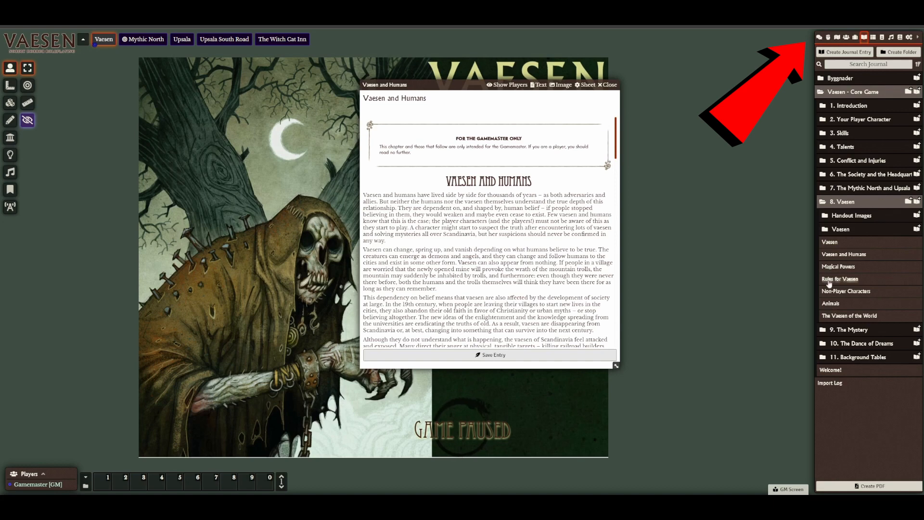
{"action": "left_click", "coordinate": [839, 279]}
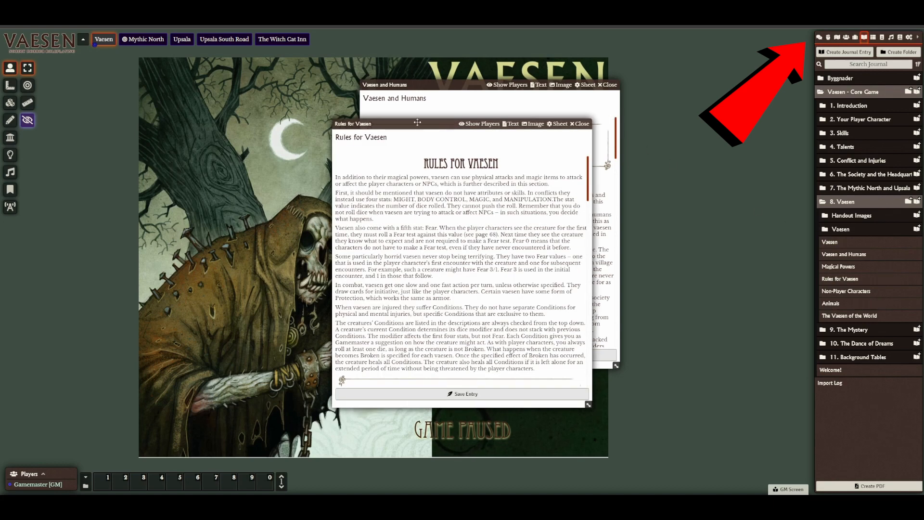
{"action": "left_click", "coordinate": [583, 124]}
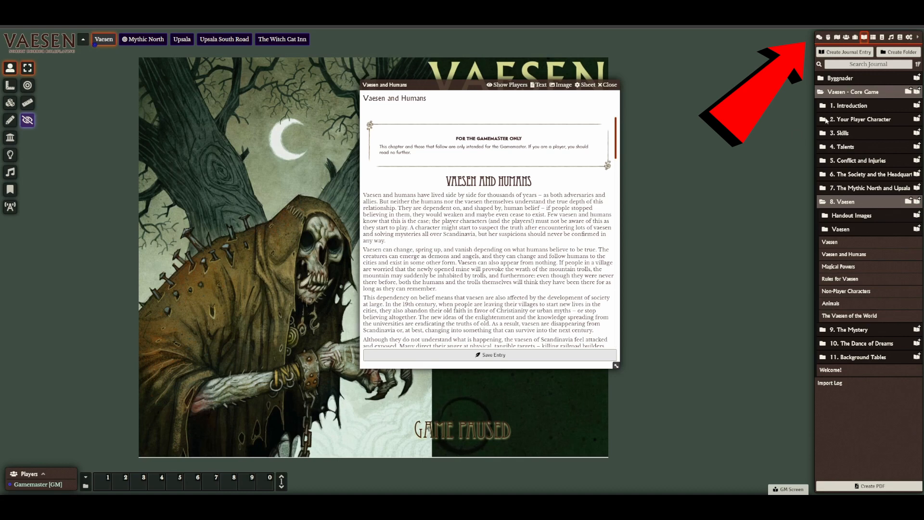
{"action": "mouse_move", "coordinate": [843, 139]}
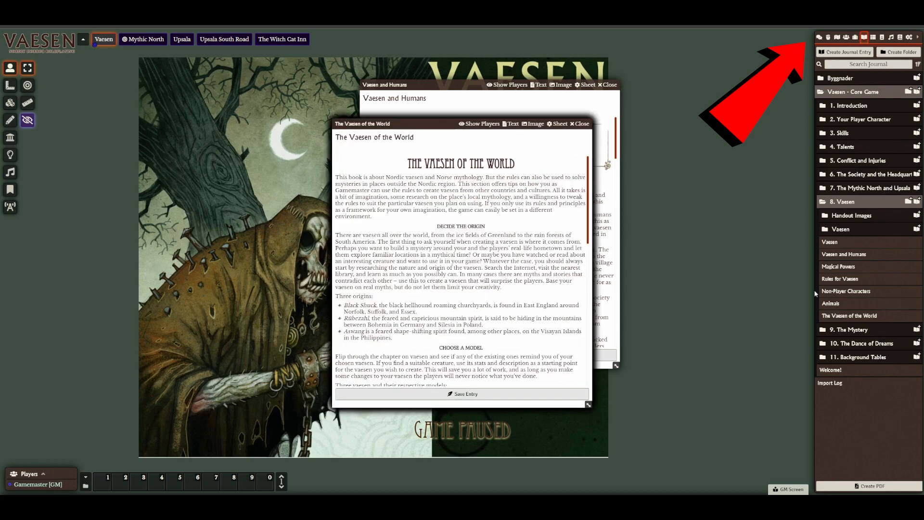
{"action": "mouse_move", "coordinate": [563, 116]}
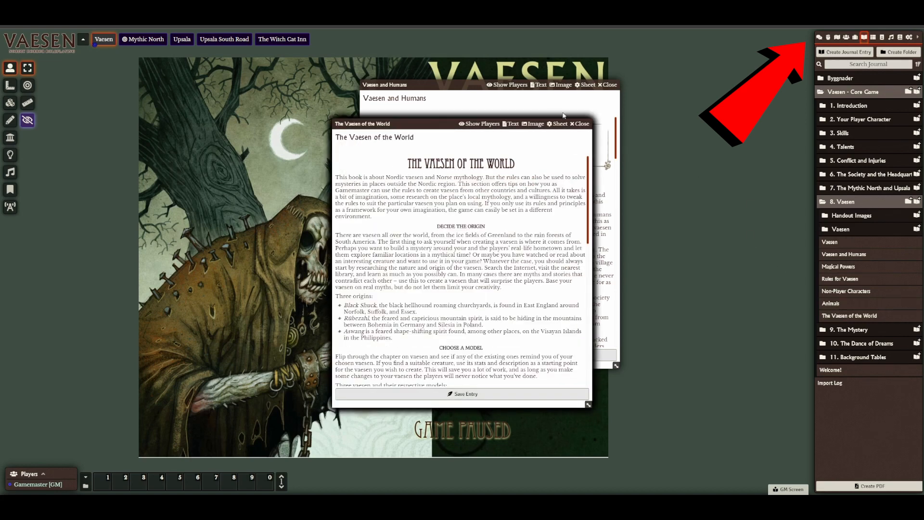
Browse the rollable tables, card stacks and playlists, then return to the chat log
{"action": "left_click", "coordinate": [877, 34]}
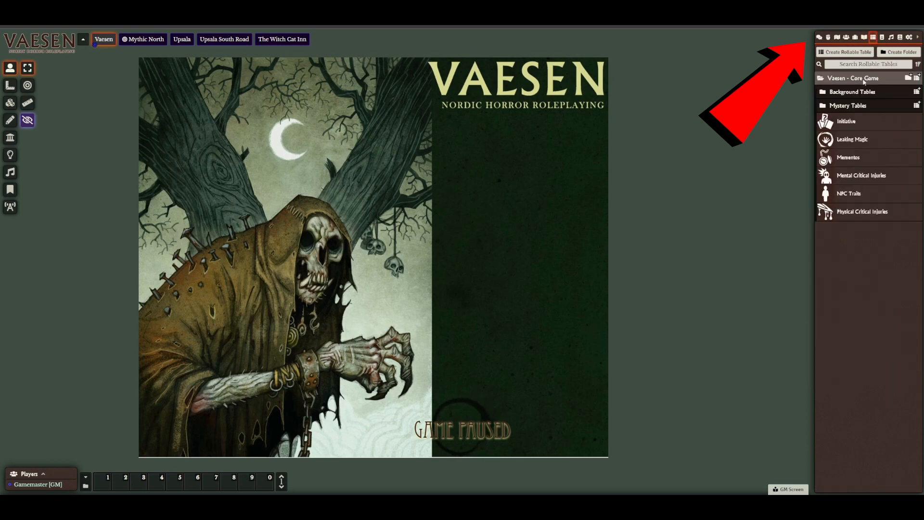
{"action": "mouse_move", "coordinate": [749, 218]}
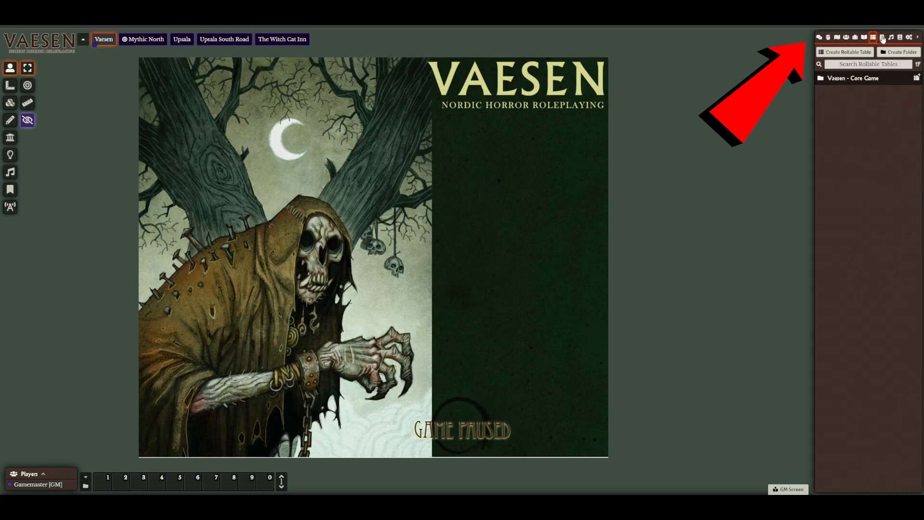
{"action": "left_click", "coordinate": [884, 35]}
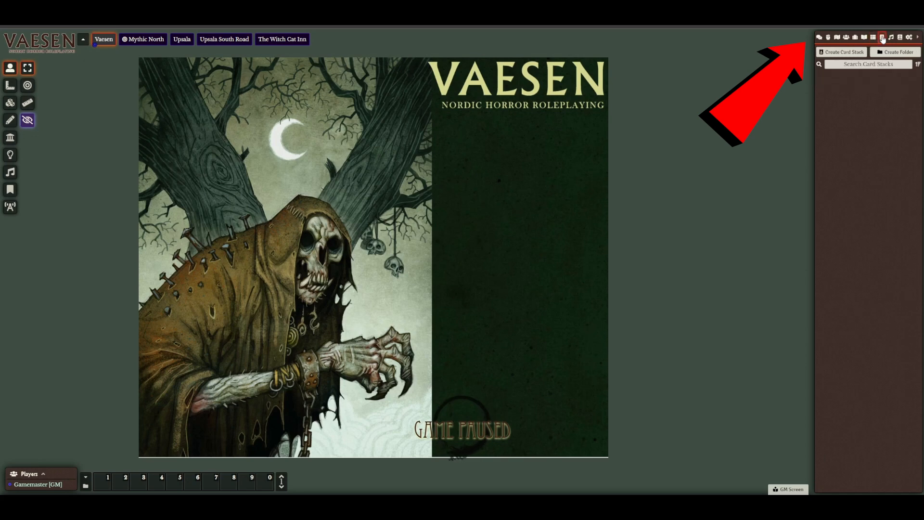
{"action": "left_click", "coordinate": [896, 36]}
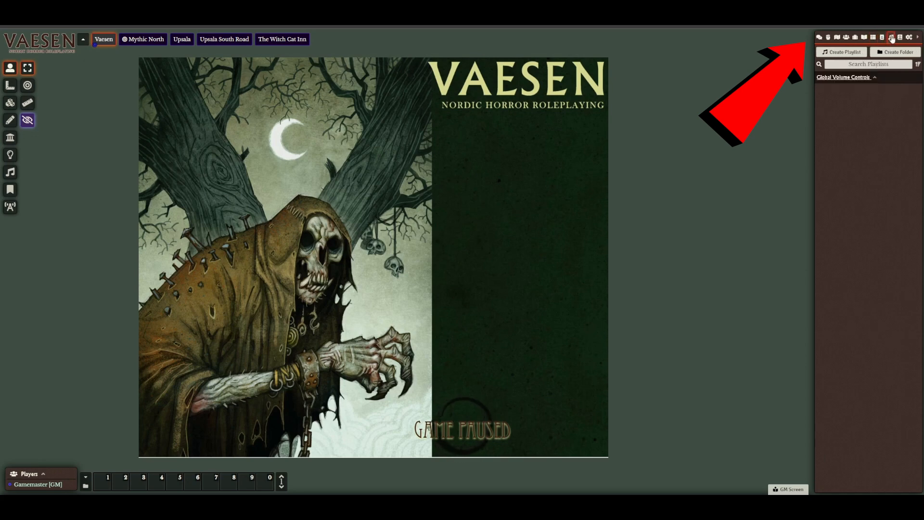
{"action": "left_click", "coordinate": [900, 36]}
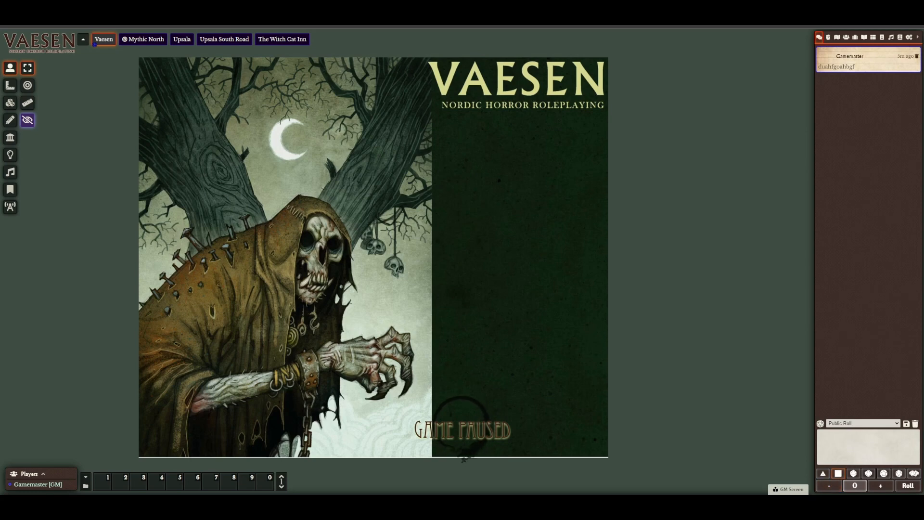
Roll a public 6d6 from the dice tray, posting a total of 23 to chat
{"action": "left_click", "coordinate": [837, 473]}
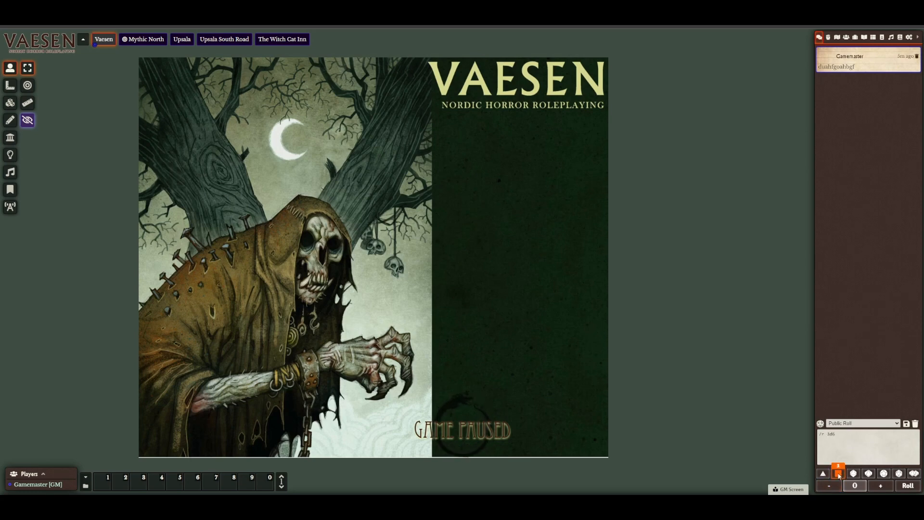
{"action": "left_click", "coordinate": [837, 474]}
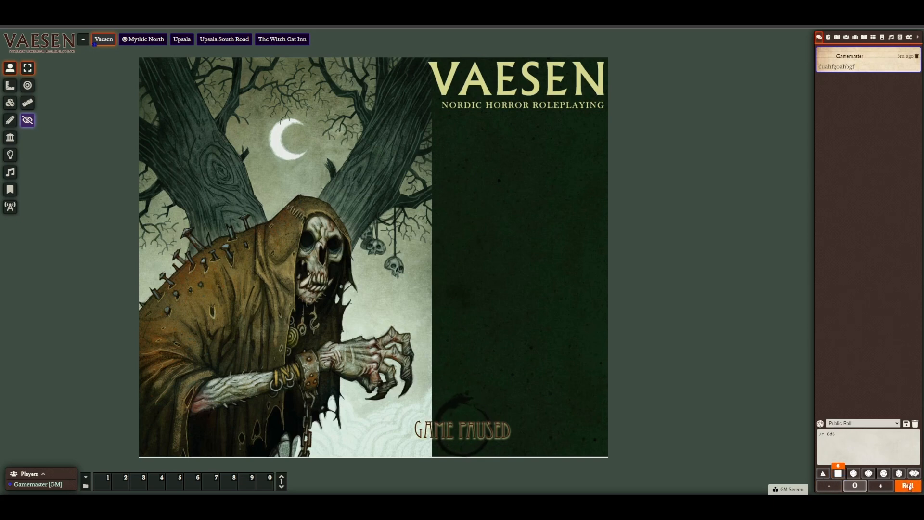
{"action": "left_click", "coordinate": [909, 486]}
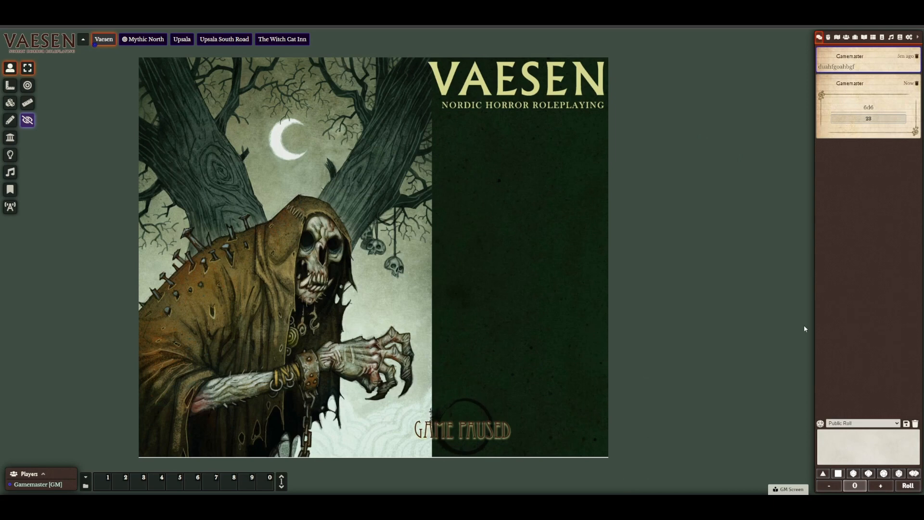
{"action": "mouse_move", "coordinate": [803, 325]}
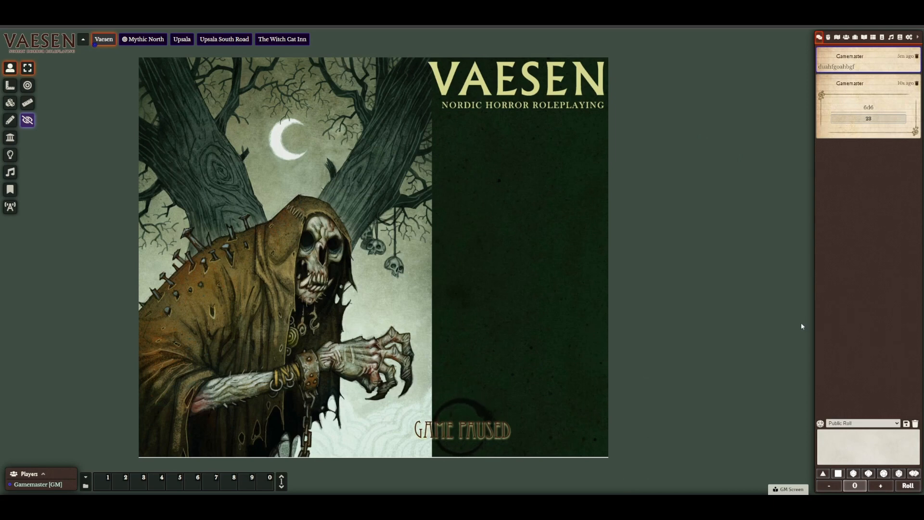
{"action": "mouse_move", "coordinate": [853, 189]}
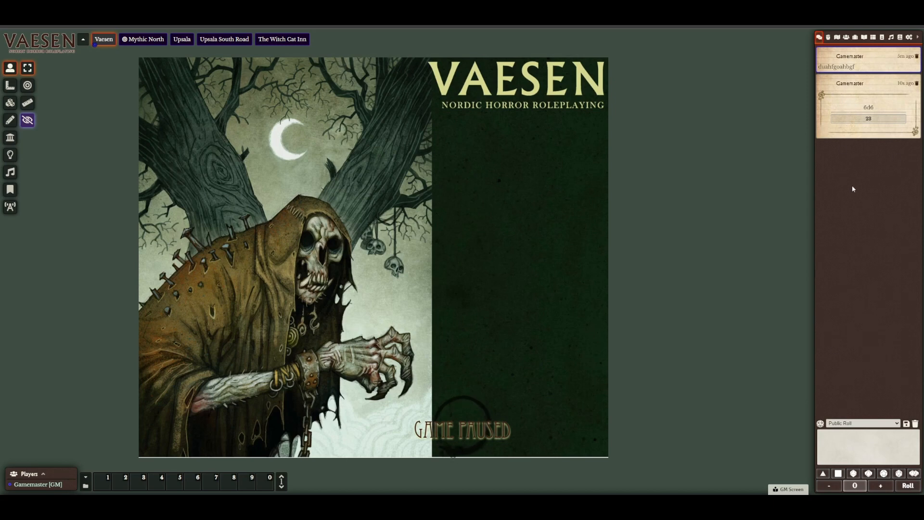
{"action": "mouse_move", "coordinate": [648, 183]}
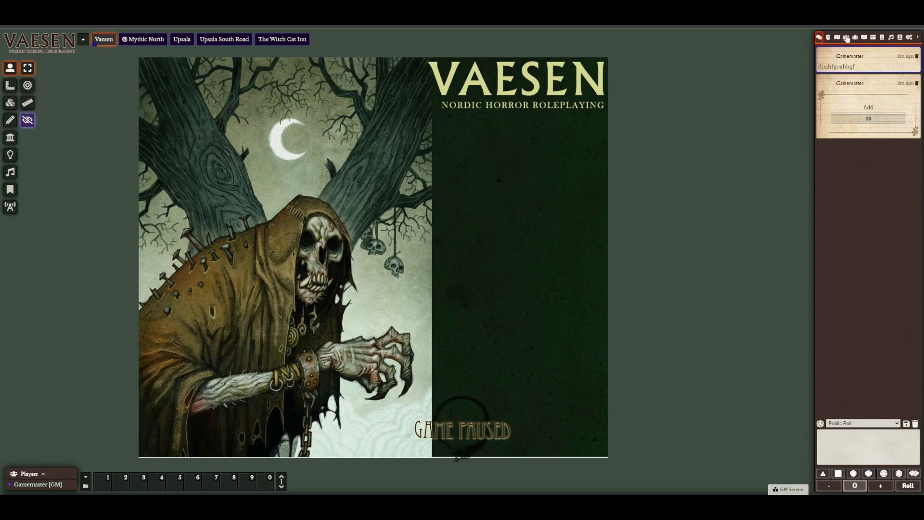
{"action": "left_click", "coordinate": [867, 36]}
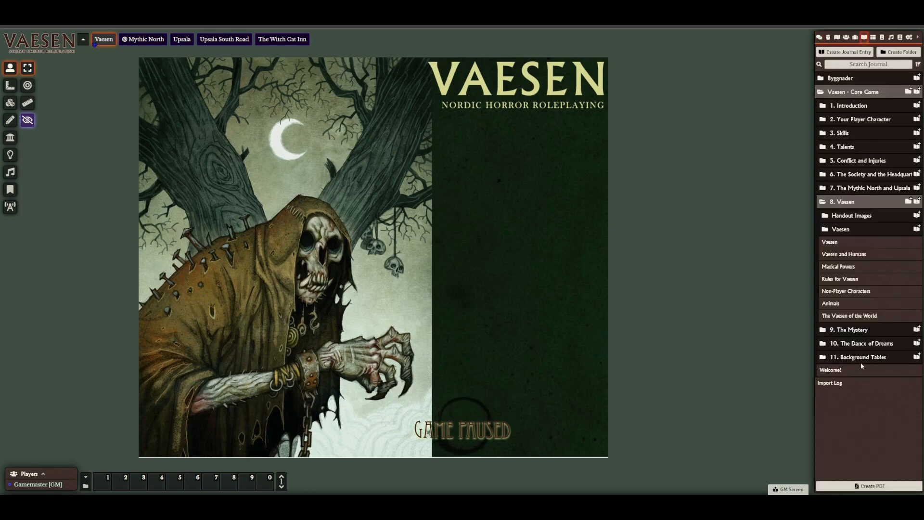
{"action": "left_click", "coordinate": [859, 356]}
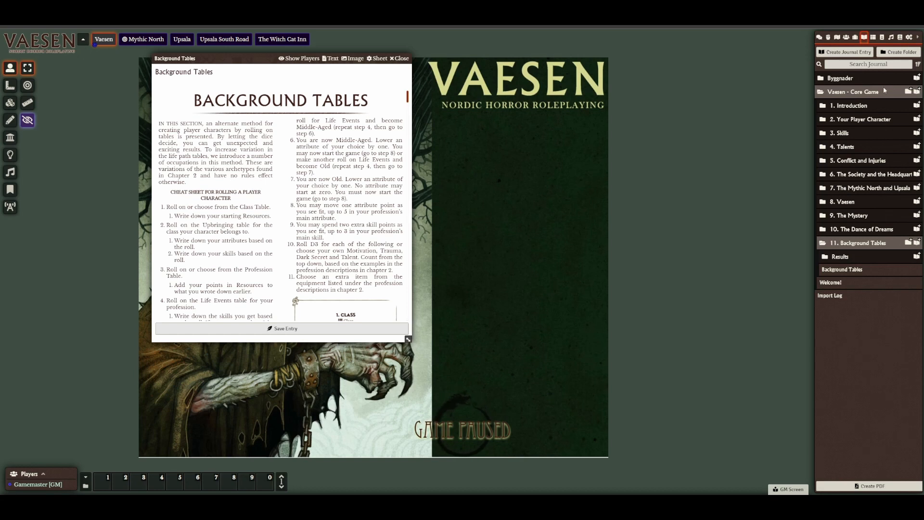
{"action": "left_click", "coordinate": [845, 37]}
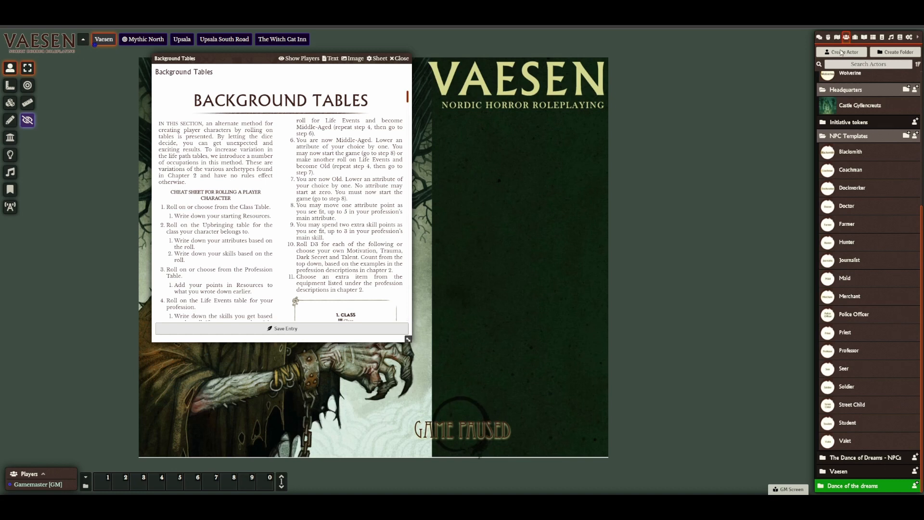
{"action": "left_click", "coordinate": [842, 51]}
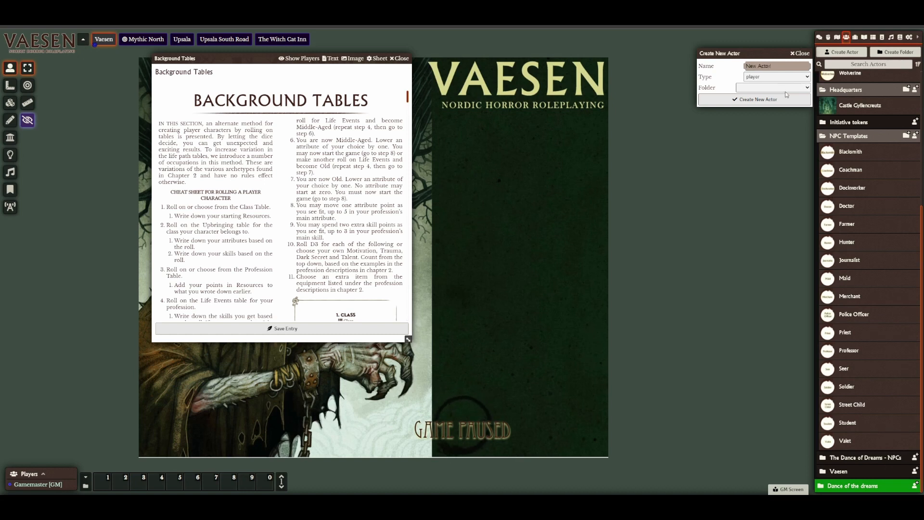
{"action": "left_click", "coordinate": [756, 99]}
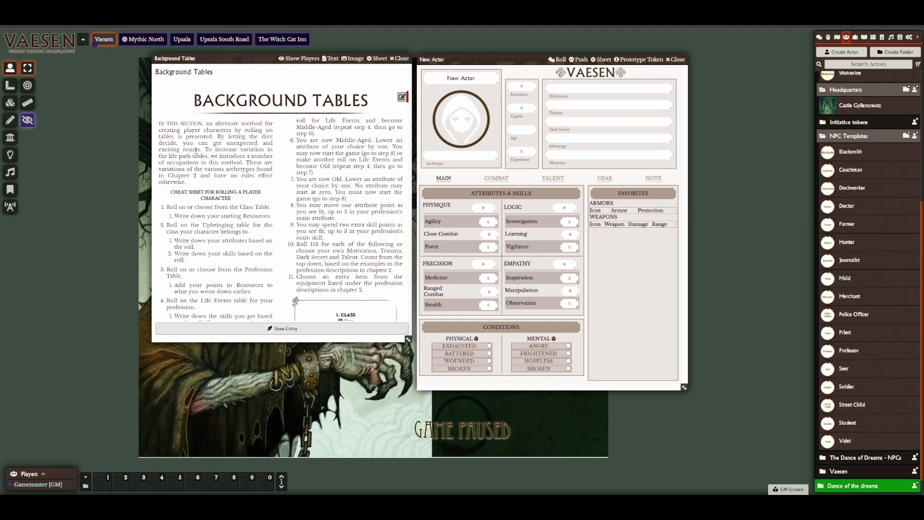
{"action": "scroll", "scroll_direction": "down", "scroll_amount": 3}
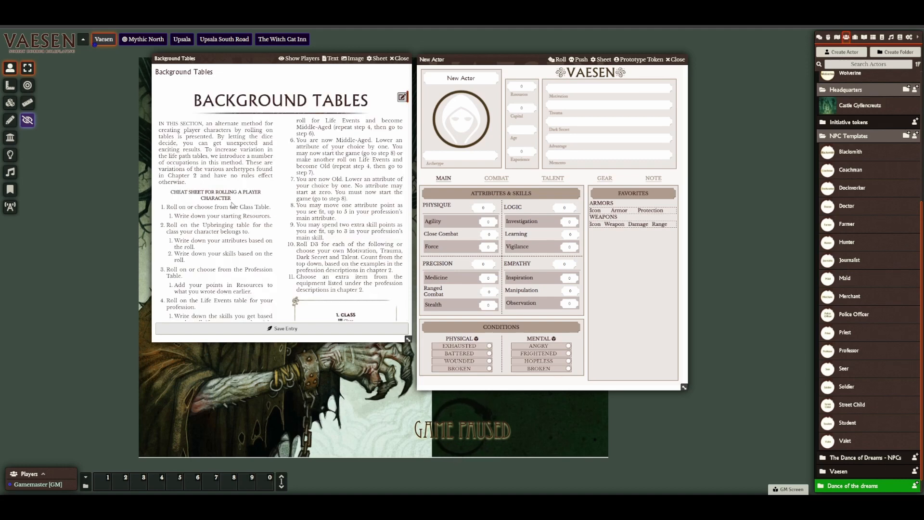
Scroll Background Tables to the Class table and show the compendium packs list
{"action": "scroll", "scroll_direction": "down", "scroll_amount": 3}
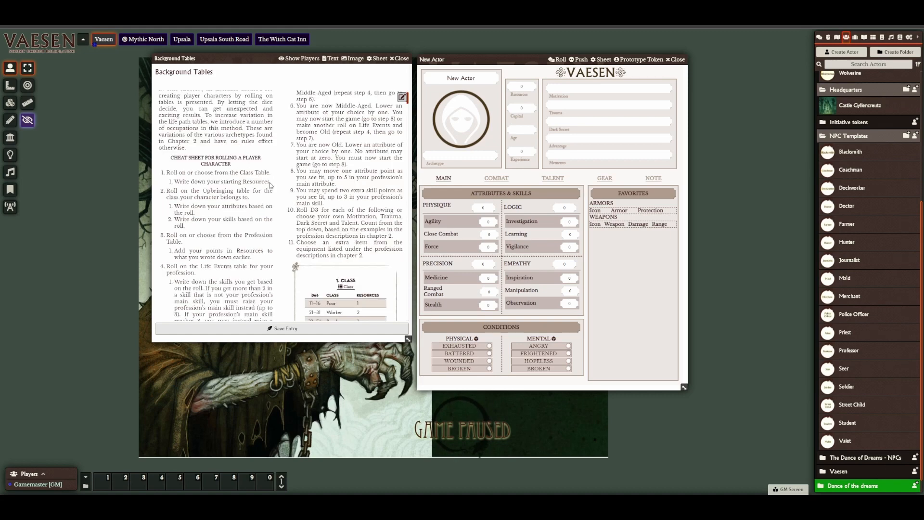
{"action": "scroll", "scroll_direction": "down", "scroll_amount": 3}
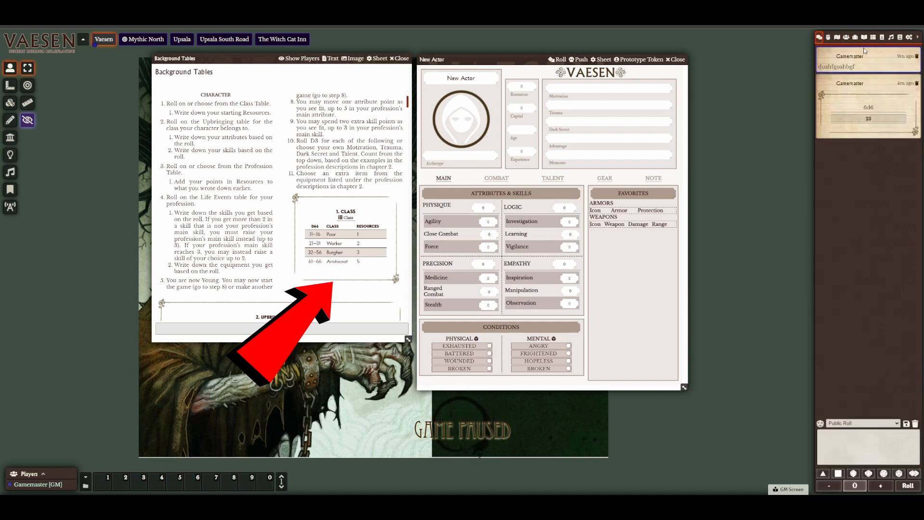
{"action": "left_click", "coordinate": [866, 37]}
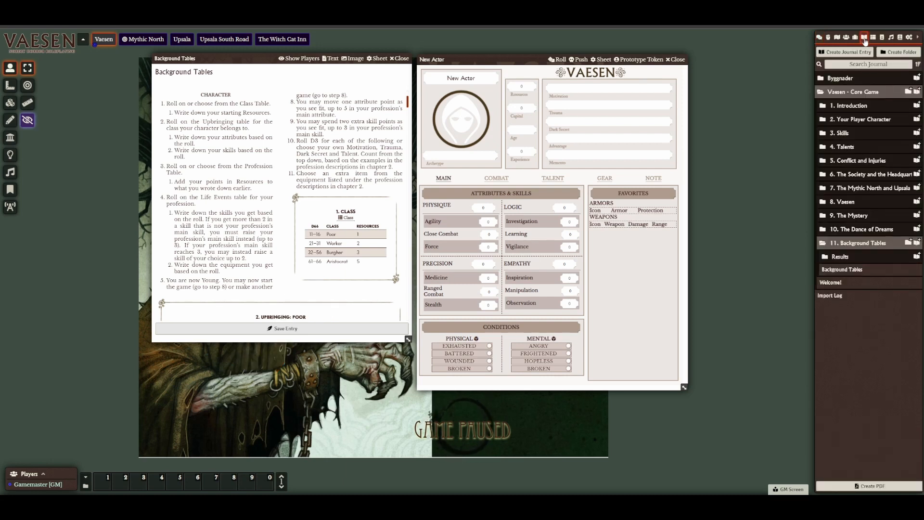
{"action": "left_click", "coordinate": [903, 35]}
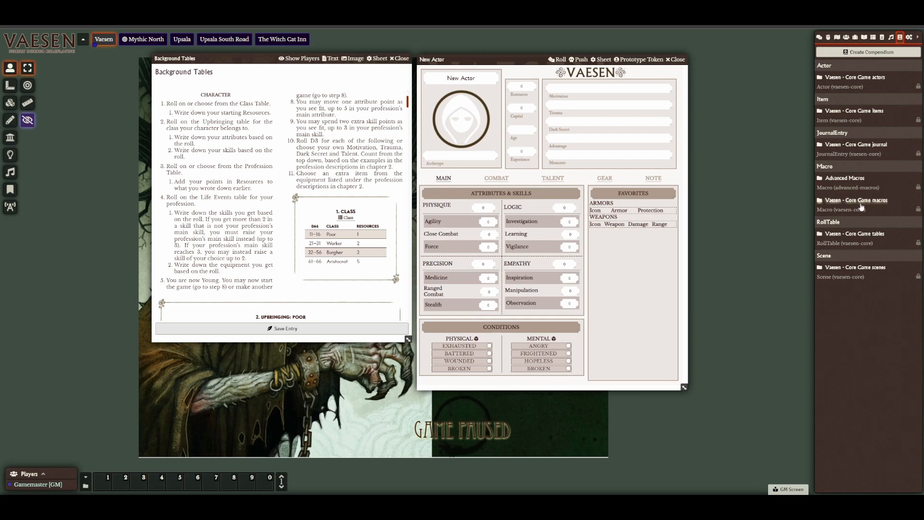
Place the D66 macro from Vaesen - Core Game macros on the hotbar and return to chat
{"action": "left_click", "coordinate": [841, 178]}
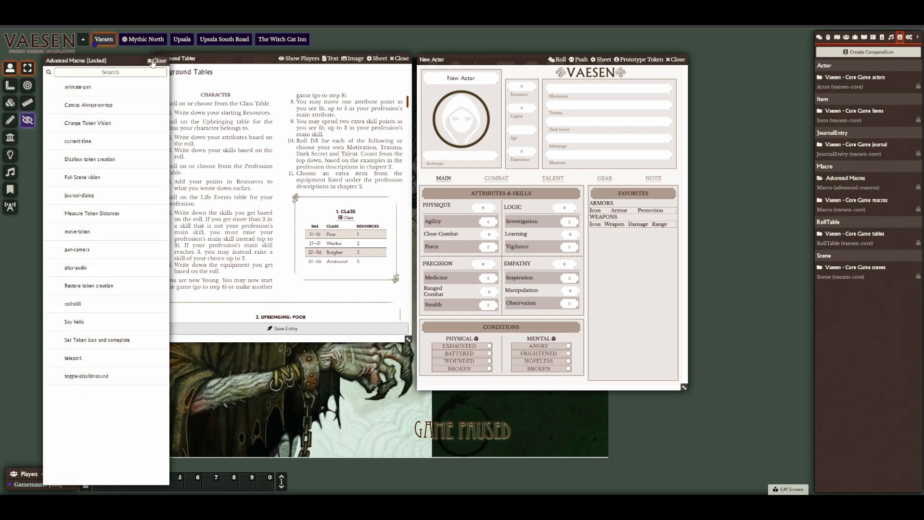
{"action": "left_click", "coordinate": [153, 59]}
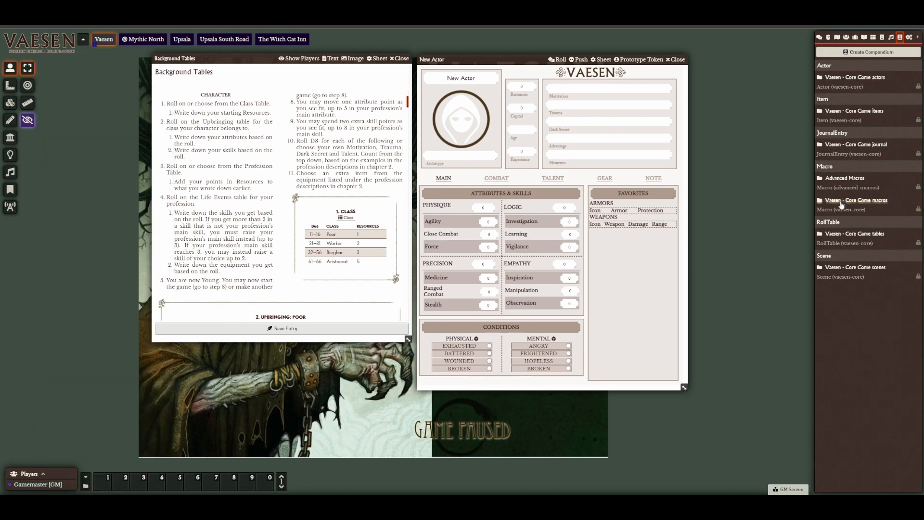
{"action": "left_click", "coordinate": [854, 200]}
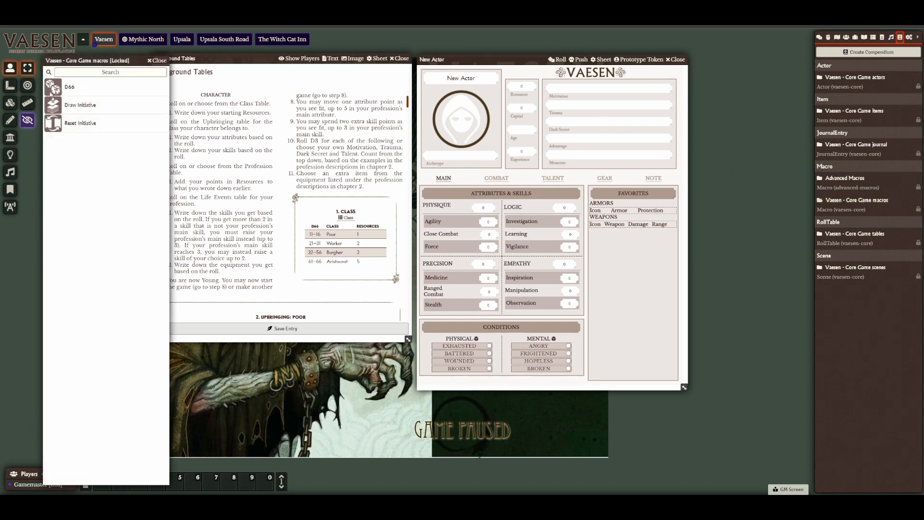
{"action": "mouse_move", "coordinate": [268, 438]}
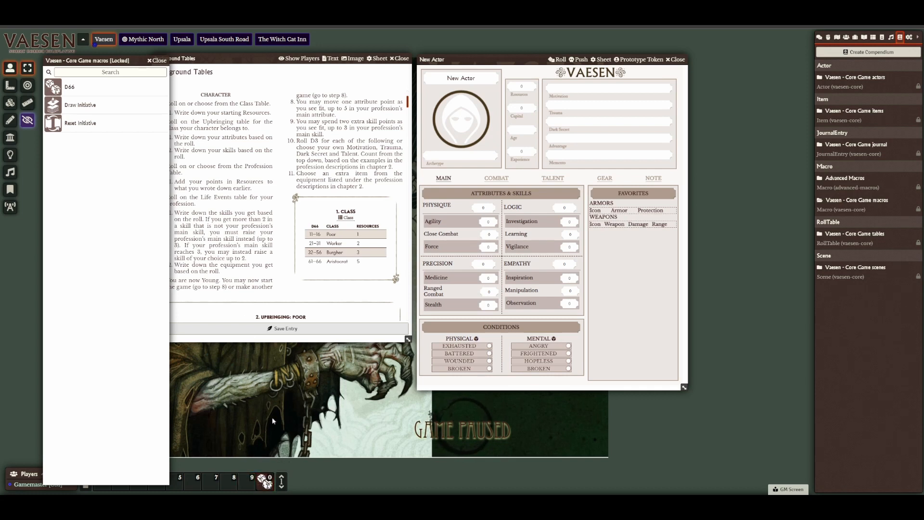
{"action": "left_click", "coordinate": [156, 60]}
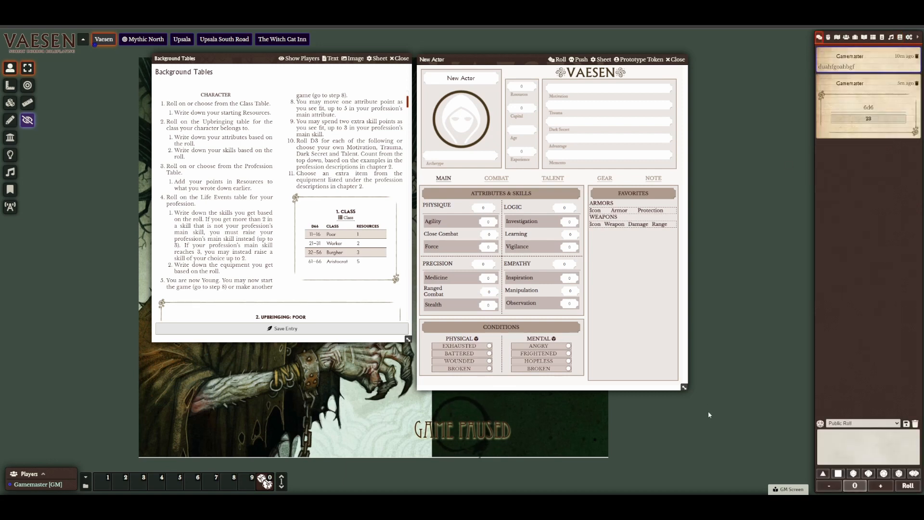
{"action": "mouse_move", "coordinate": [382, 468]}
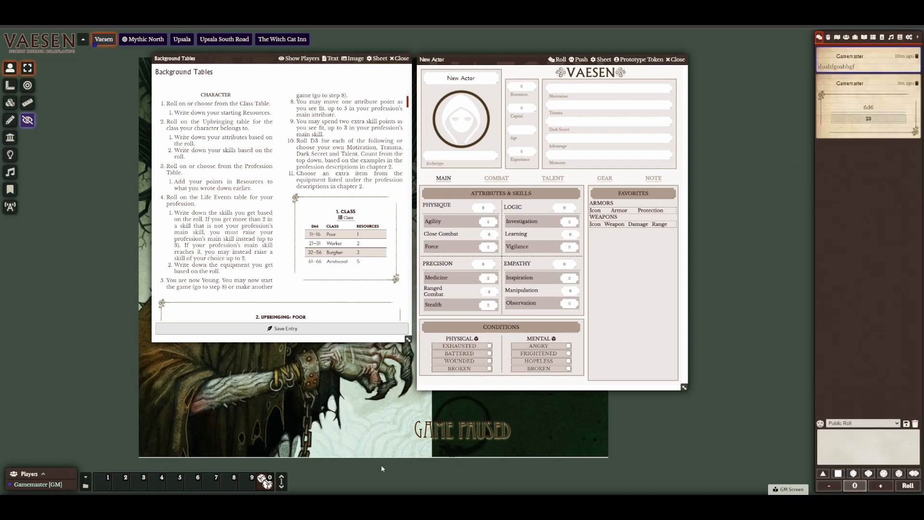
{"action": "mouse_move", "coordinate": [366, 466]}
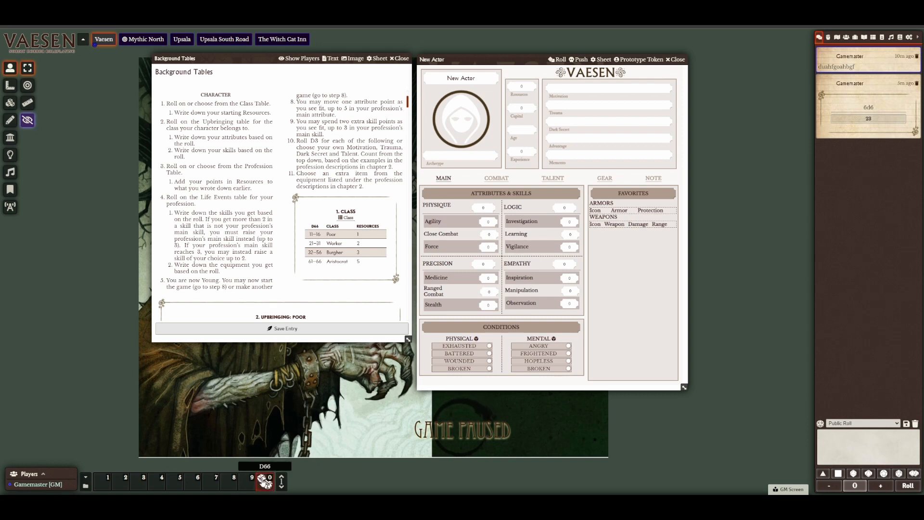
Roll the D66 macro for the class table (result 52) and show the actor's notes
{"action": "left_click", "coordinate": [263, 482]}
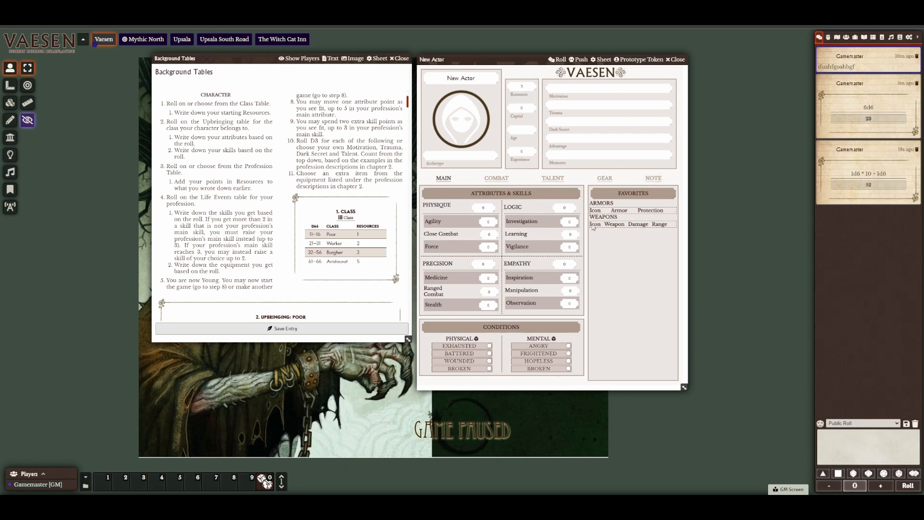
{"action": "left_click", "coordinate": [650, 178]}
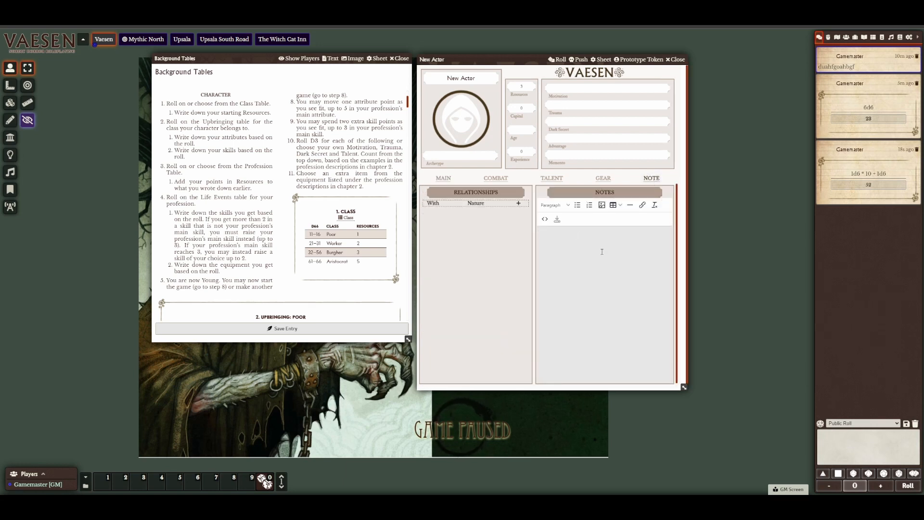
Note 'Burgher' as the class, scroll to the Burgher upbringing table, and pick a d6 to roll
{"action": "type", "text": "Burgher"}
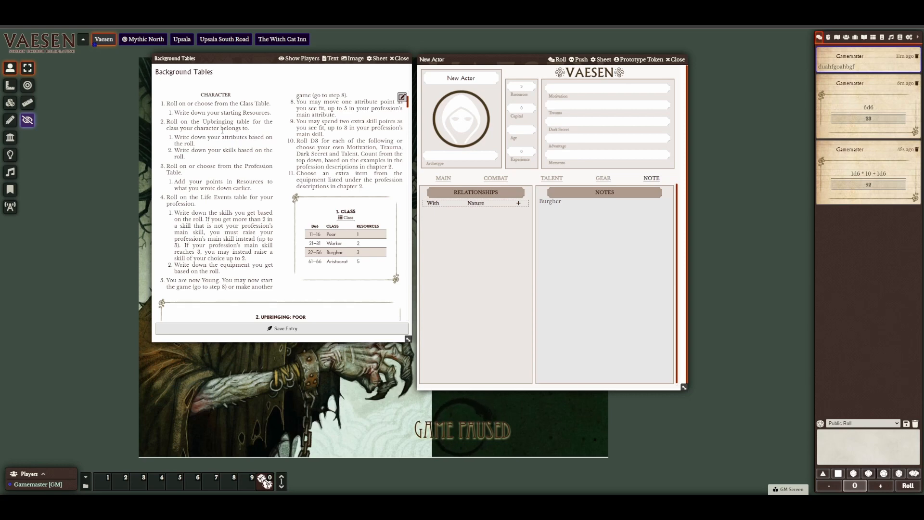
{"action": "scroll", "scroll_direction": "down", "scroll_amount": 3}
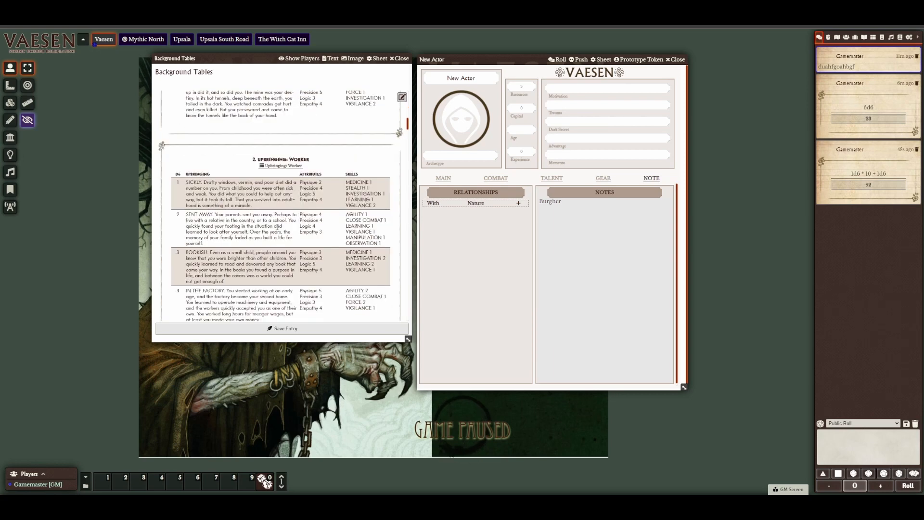
{"action": "scroll", "scroll_direction": "down", "scroll_amount": 3}
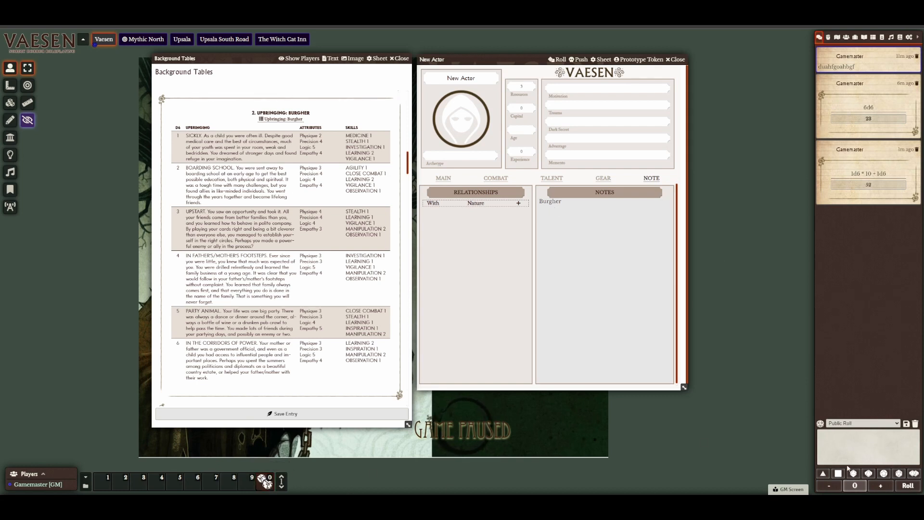
{"action": "left_click", "coordinate": [838, 473]}
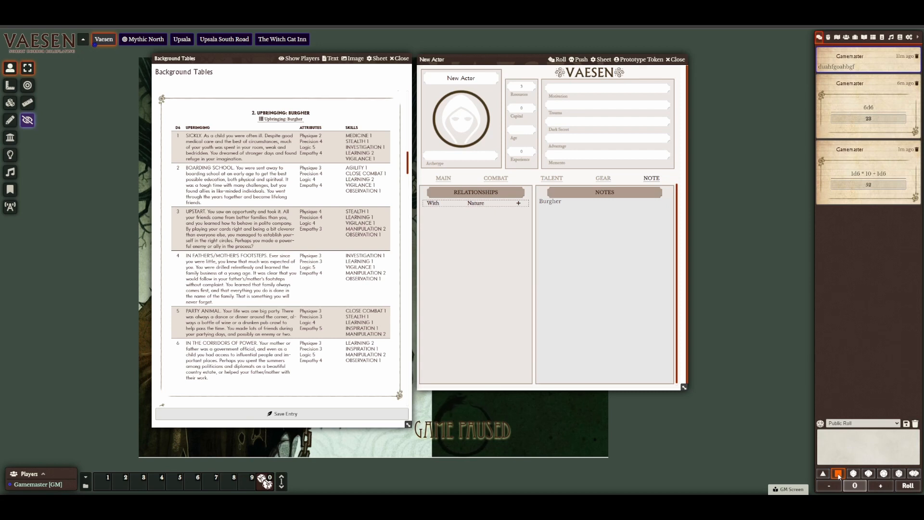
Roll 1d6 for the Burgher upbringing, getting a 2
{"action": "left_click", "coordinate": [908, 486]}
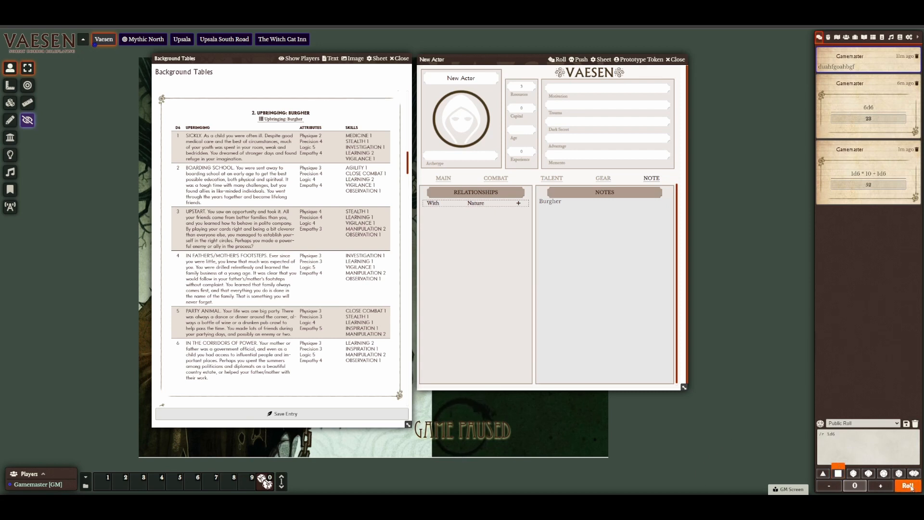
{"action": "left_click", "coordinate": [911, 486]}
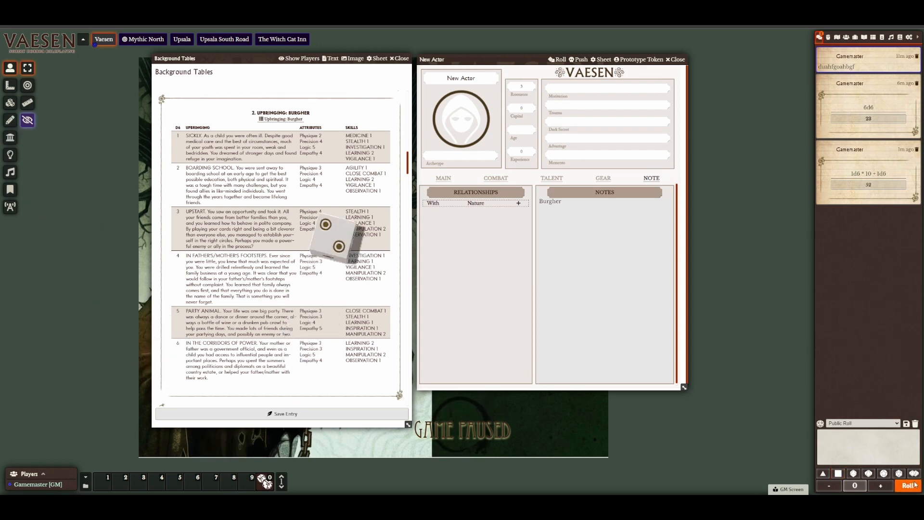
{"action": "left_click", "coordinate": [908, 485]}
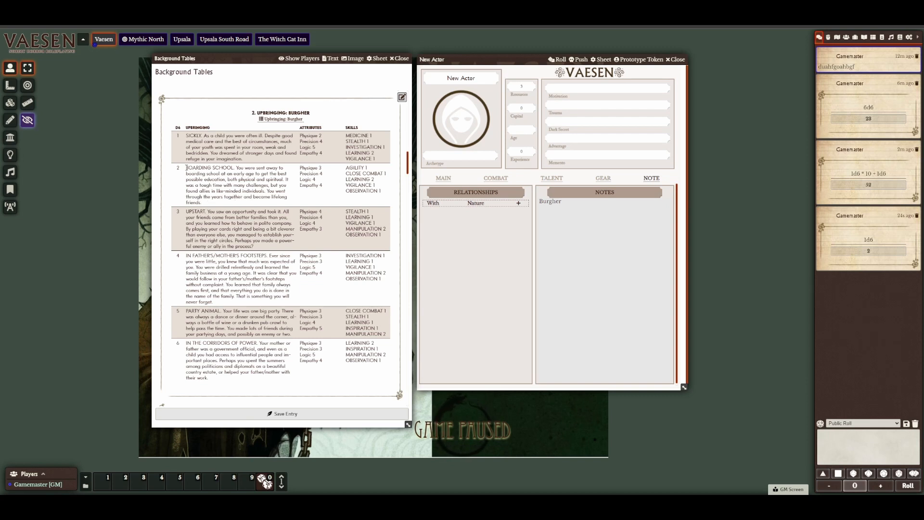
Copy the Boarding School upbringing into the notes and begin entering its attributes and skills
{"action": "left_click_drag", "start_coordinate": [186, 168], "coordinate": [206, 202]}
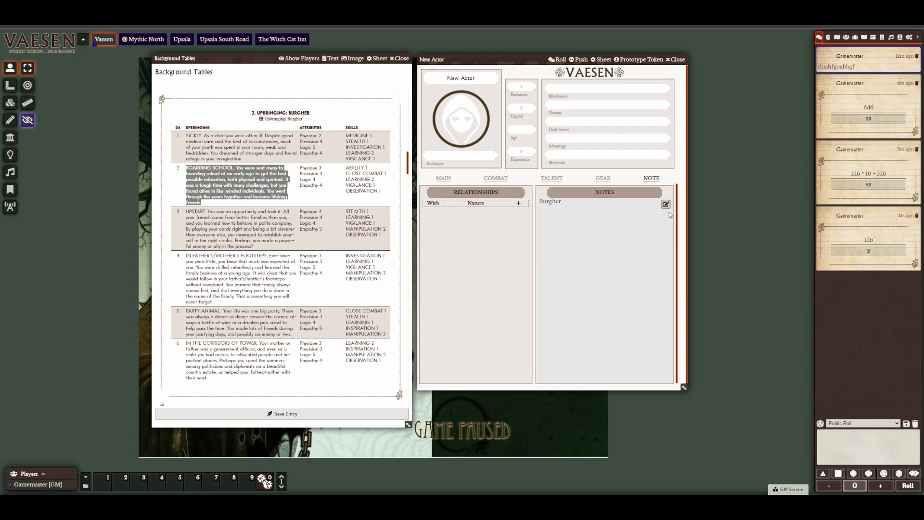
{"action": "left_click", "coordinate": [665, 204]}
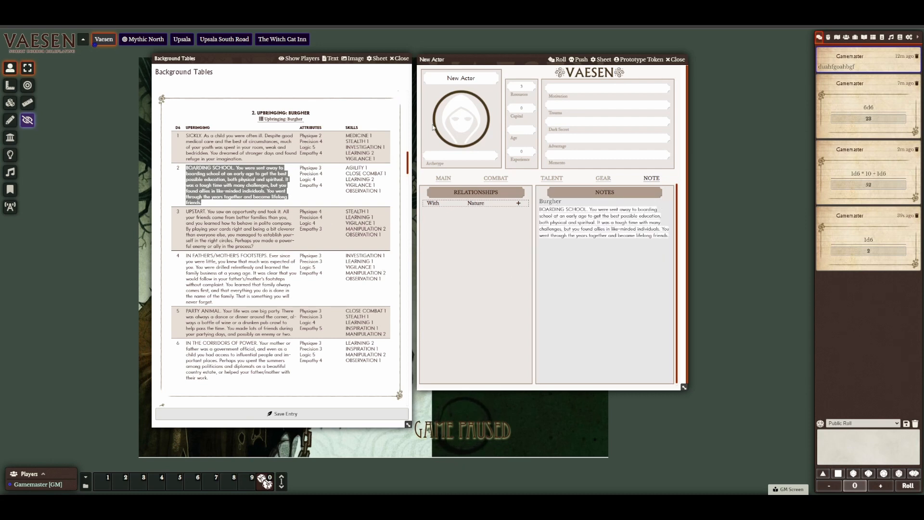
{"action": "left_click", "coordinate": [443, 179]}
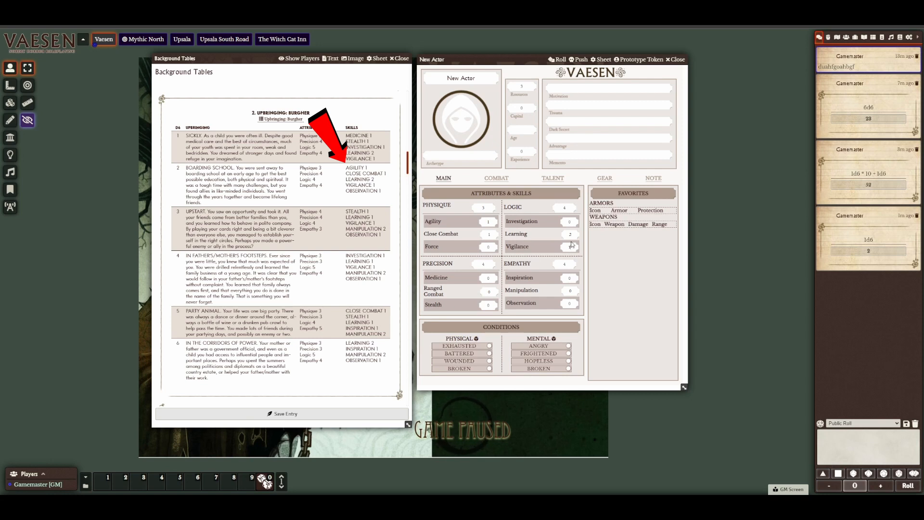
{"action": "left_click", "coordinate": [570, 247]}
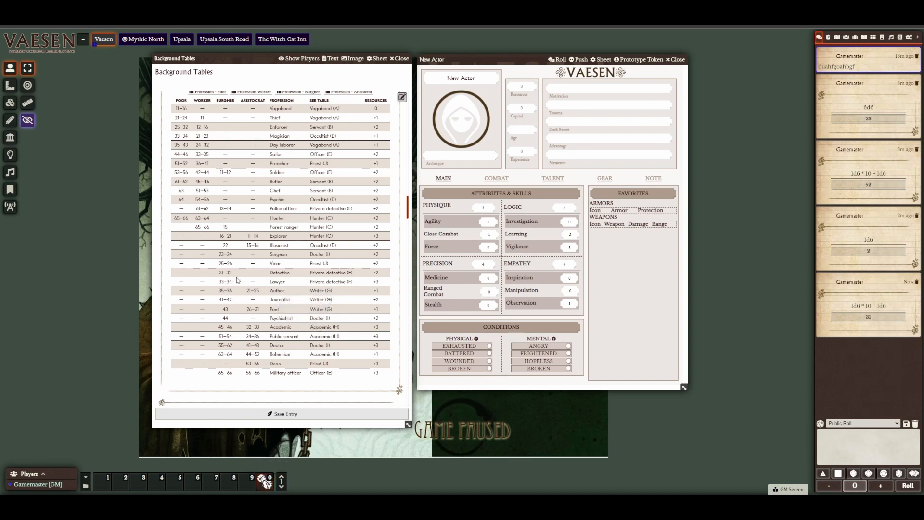
{"action": "mouse_move", "coordinate": [265, 277]}
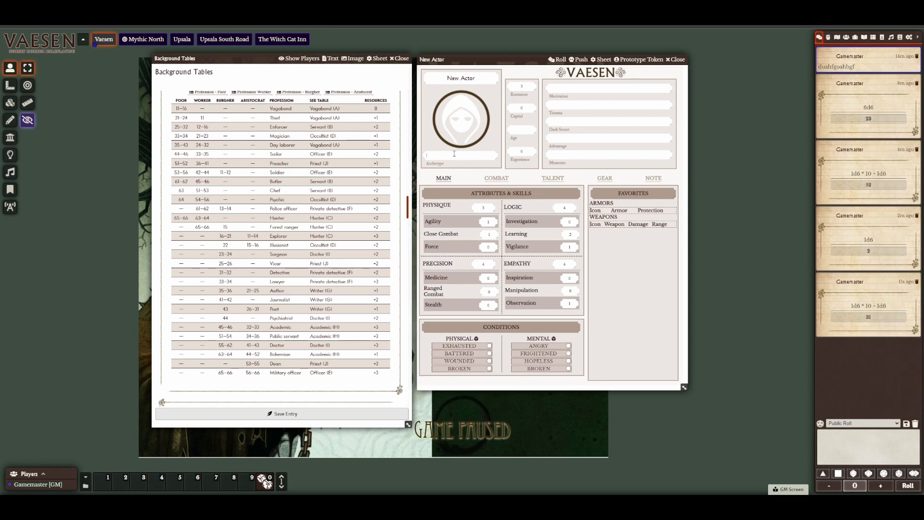
Enter Private Detective as the character's archetype from the Burgher profession roll
{"action": "type", "text": "Private Detective"}
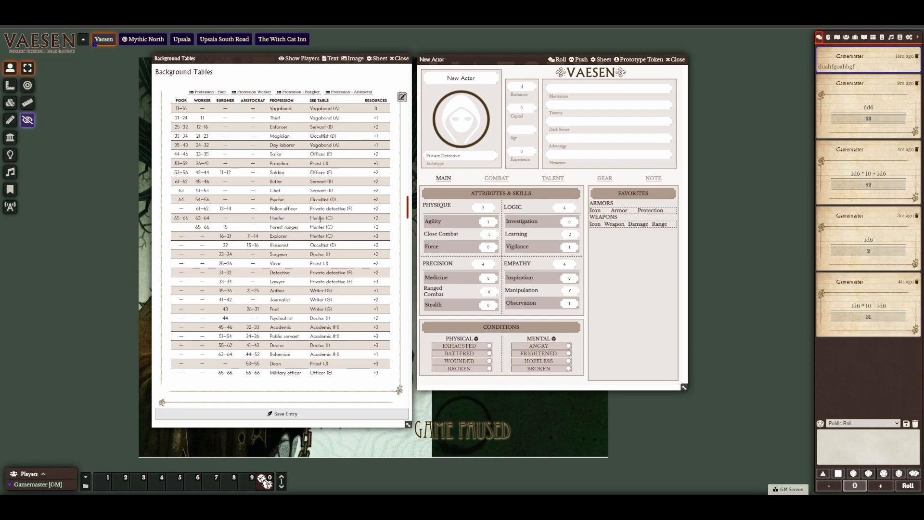
Scroll the Background Tables journal down to Life Event Table F for private investigators
{"action": "scroll", "scroll_direction": "down", "scroll_amount": 3}
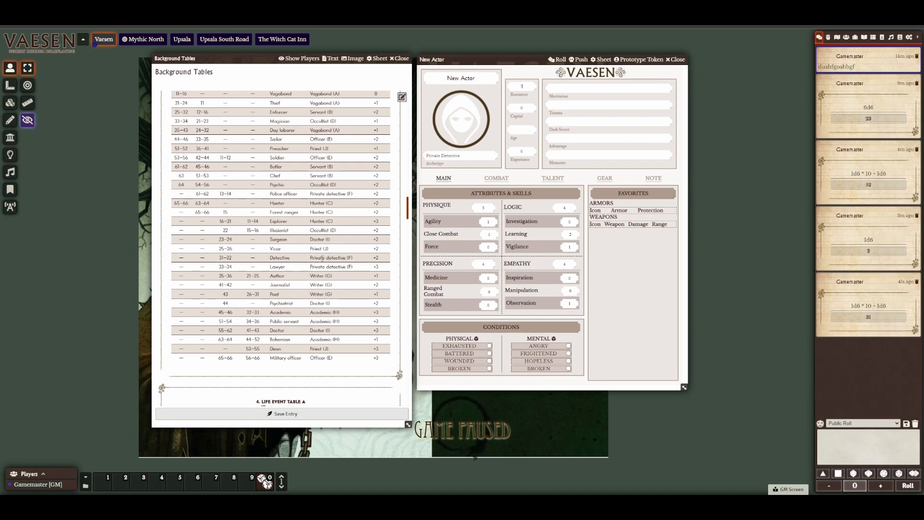
{"action": "scroll", "scroll_direction": "down", "scroll_amount": 3}
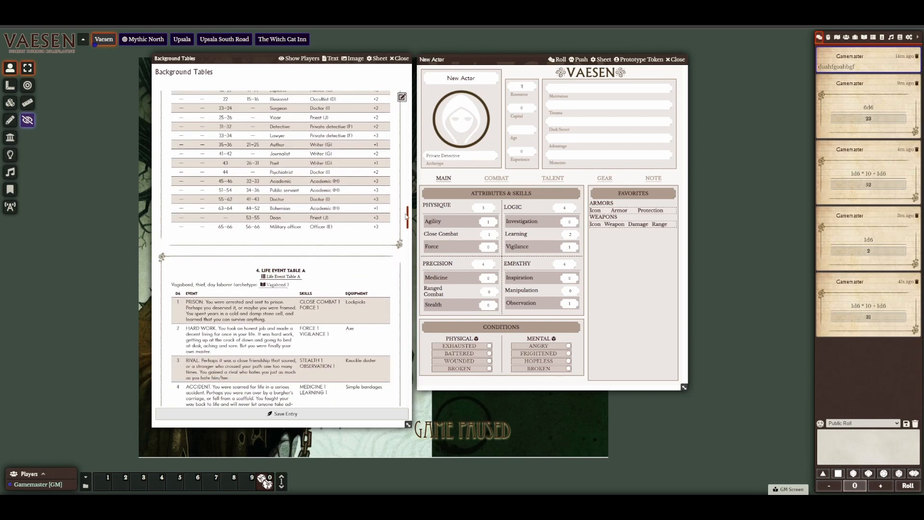
{"action": "scroll", "scroll_direction": "down", "scroll_amount": 3}
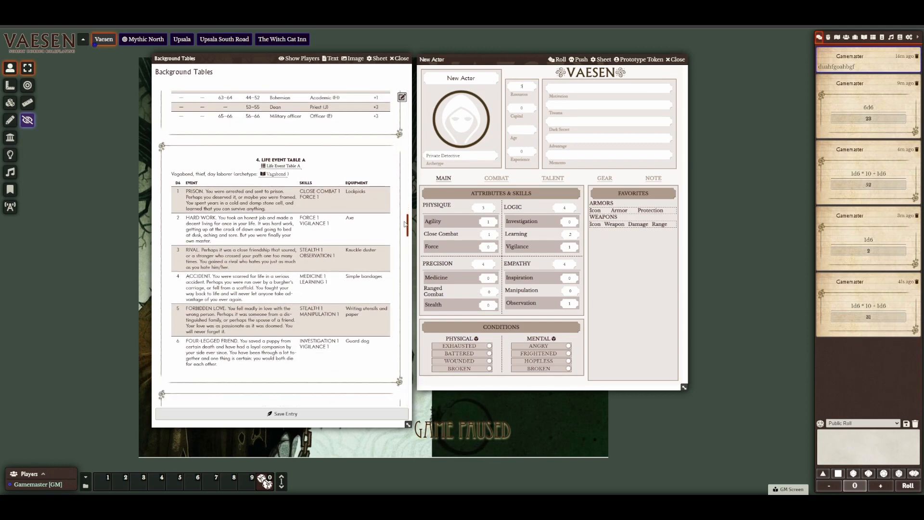
{"action": "scroll", "scroll_direction": "down", "scroll_amount": 3}
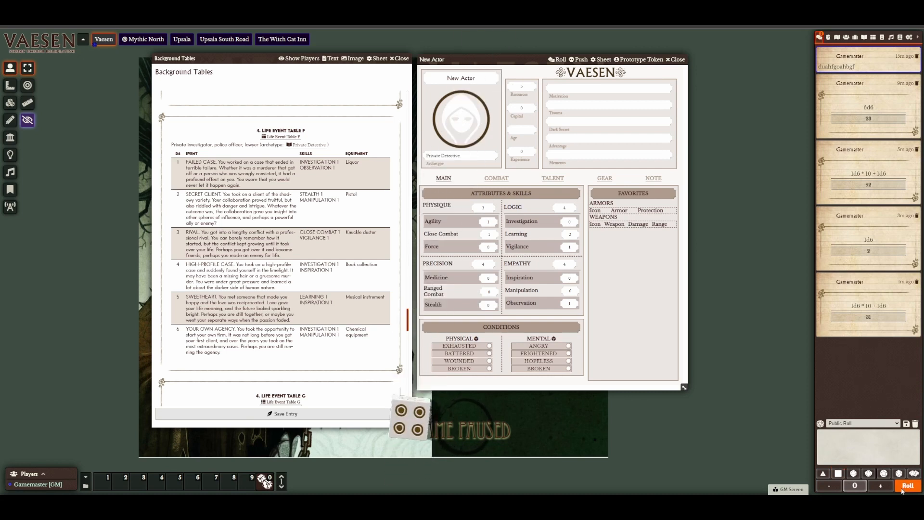
{"action": "left_click", "coordinate": [908, 486]}
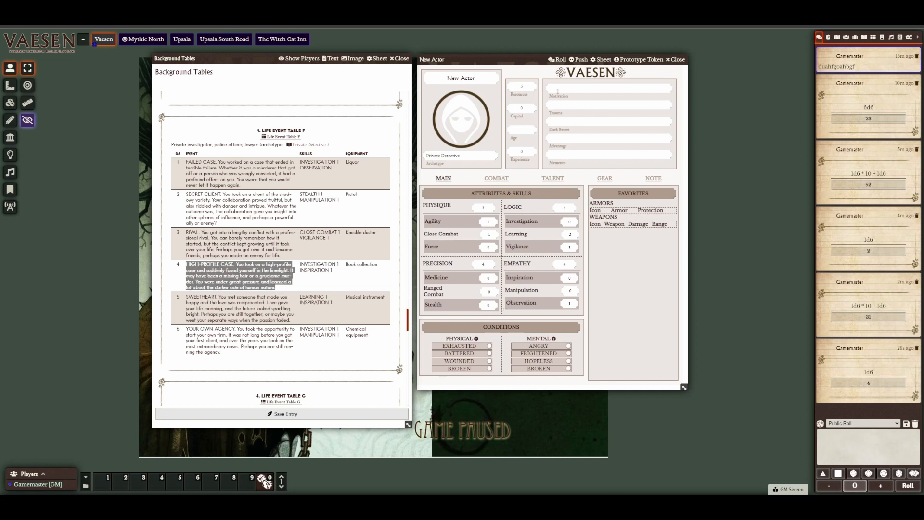
{"action": "mouse_move", "coordinate": [649, 184]}
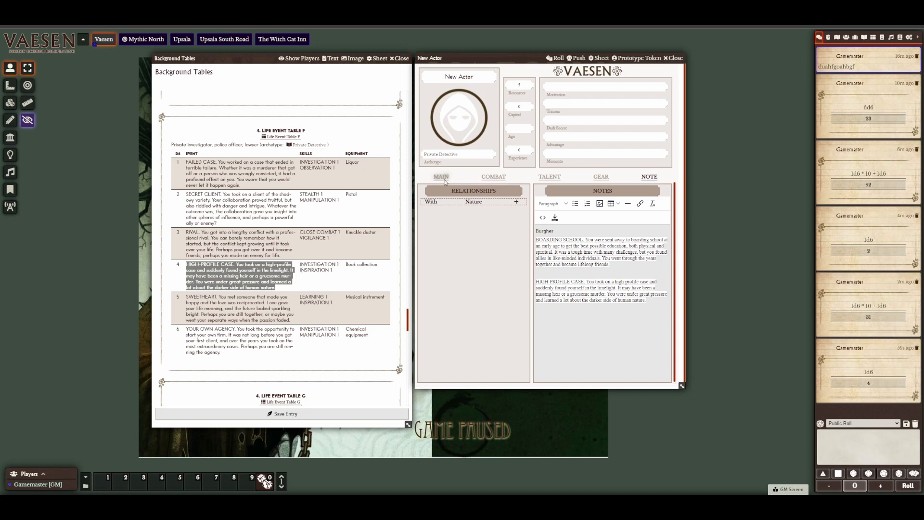
Return to the main attributes after noting the High-Profile Case life event
{"action": "left_click", "coordinate": [441, 177]}
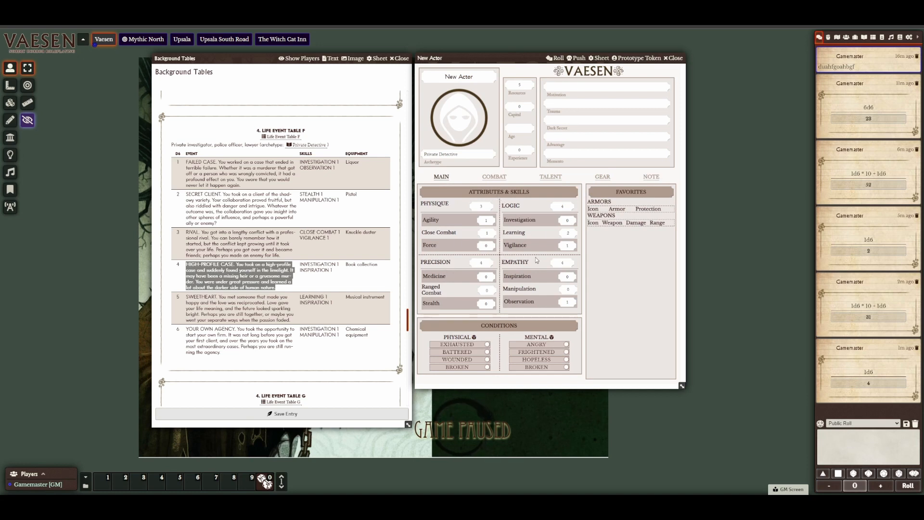
{"action": "mouse_move", "coordinate": [537, 231]}
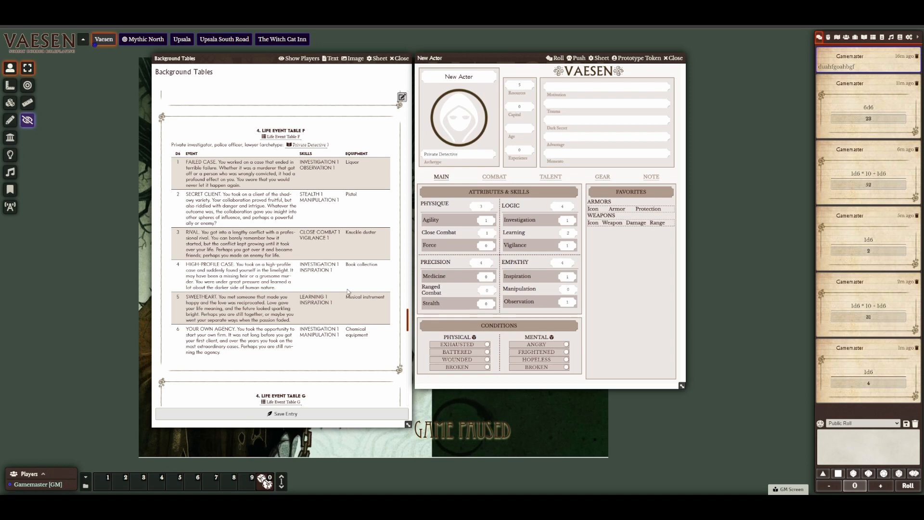
{"action": "mouse_move", "coordinate": [364, 258]}
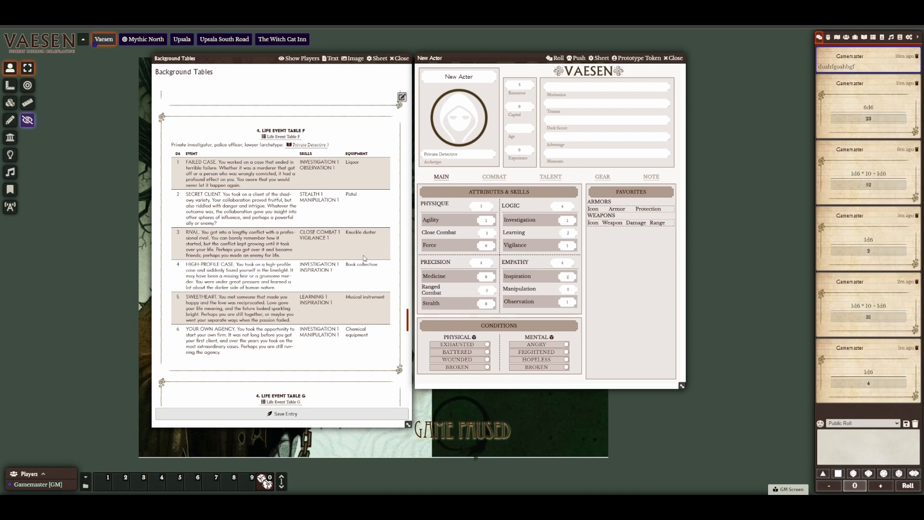
{"action": "mouse_move", "coordinate": [404, 200]}
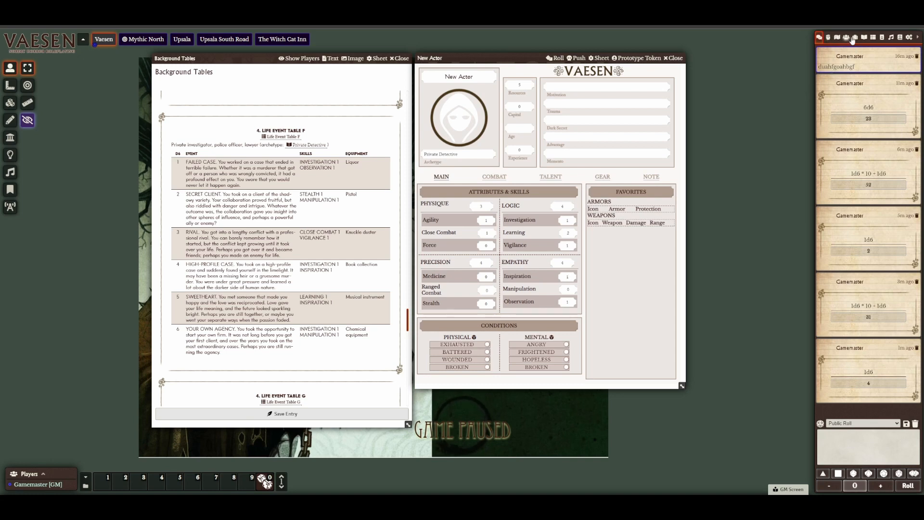
Add Book Collection from Vaesen - Core Game > Equipment to the character's gear
{"action": "left_click", "coordinate": [855, 37]}
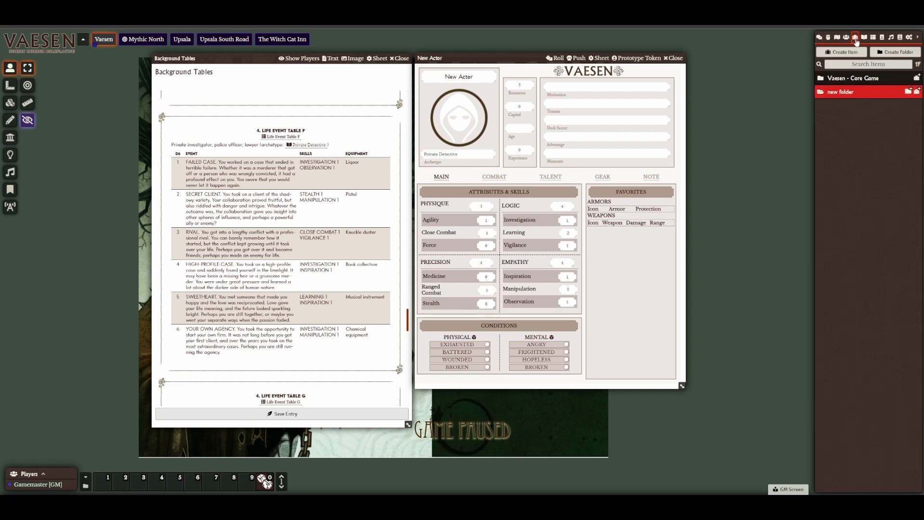
{"action": "left_click", "coordinate": [852, 77]}
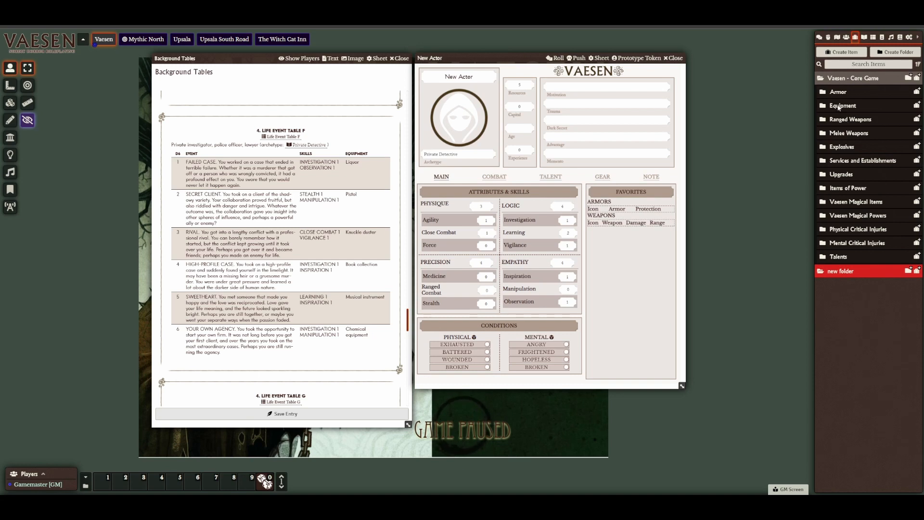
{"action": "left_click", "coordinate": [841, 105]}
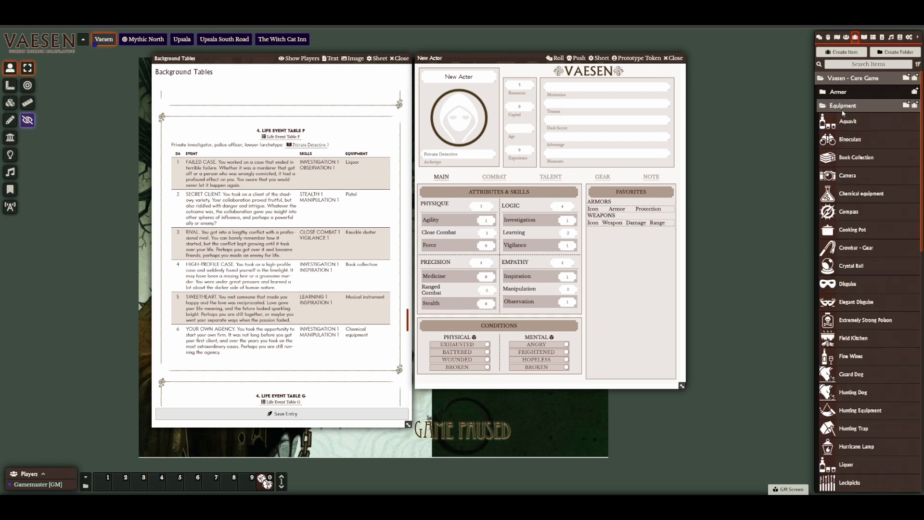
{"action": "mouse_move", "coordinate": [824, 201]}
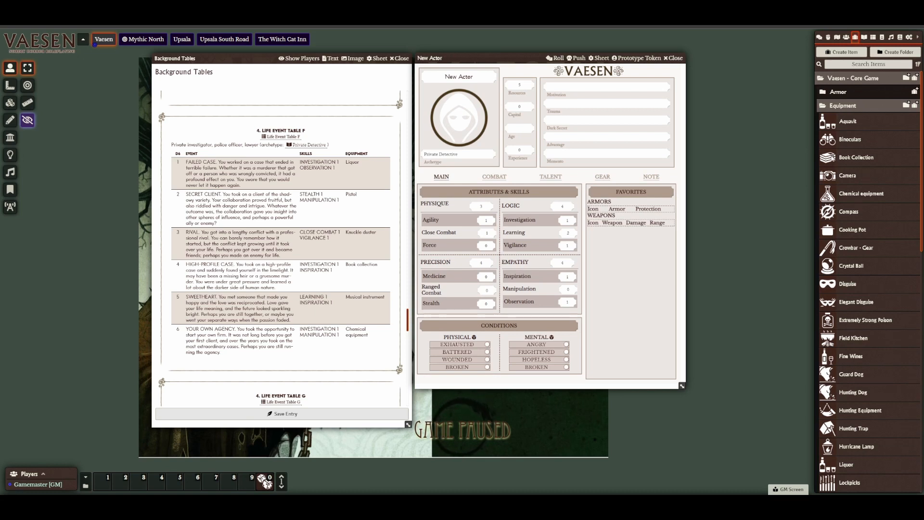
{"action": "left_click", "coordinate": [602, 178]}
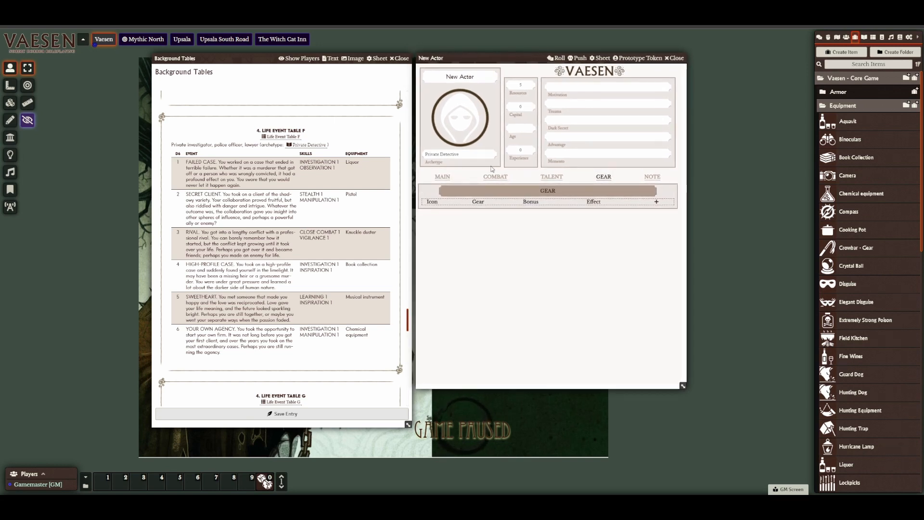
{"action": "mouse_move", "coordinate": [789, 168]}
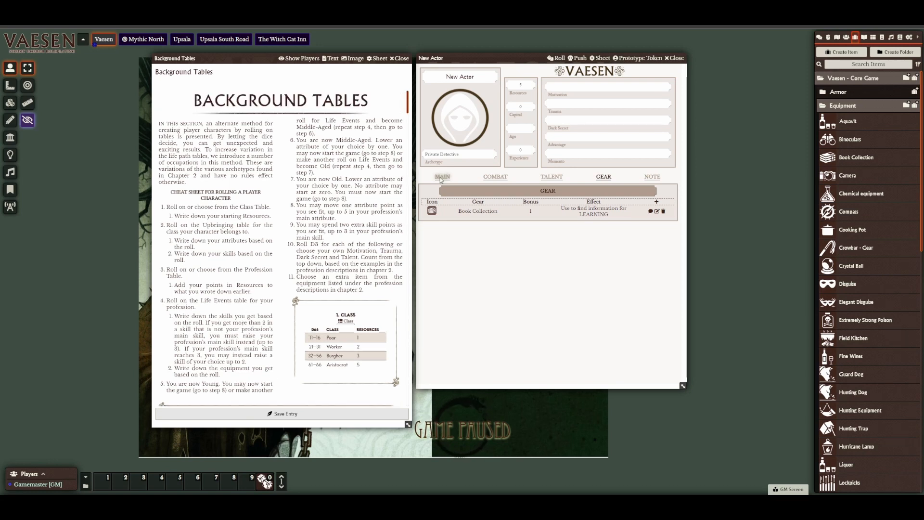
{"action": "left_click", "coordinate": [443, 178]}
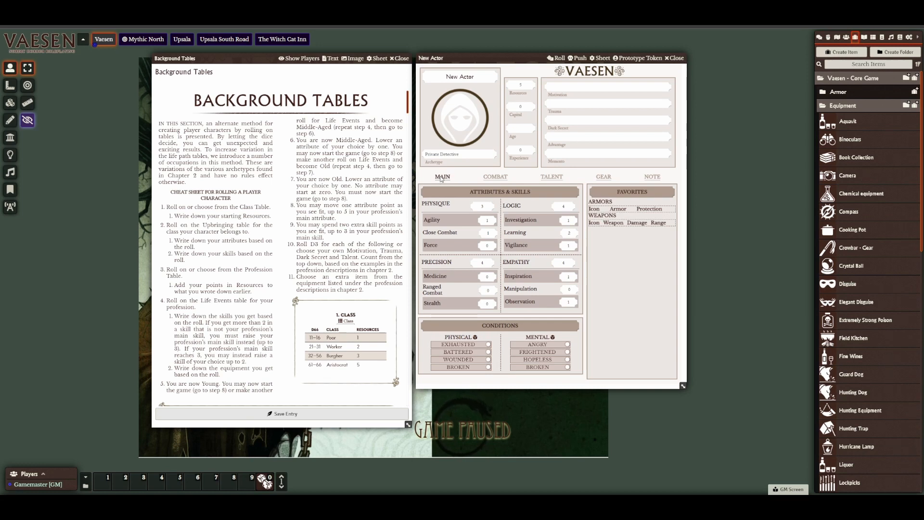
{"action": "mouse_move", "coordinate": [436, 166]}
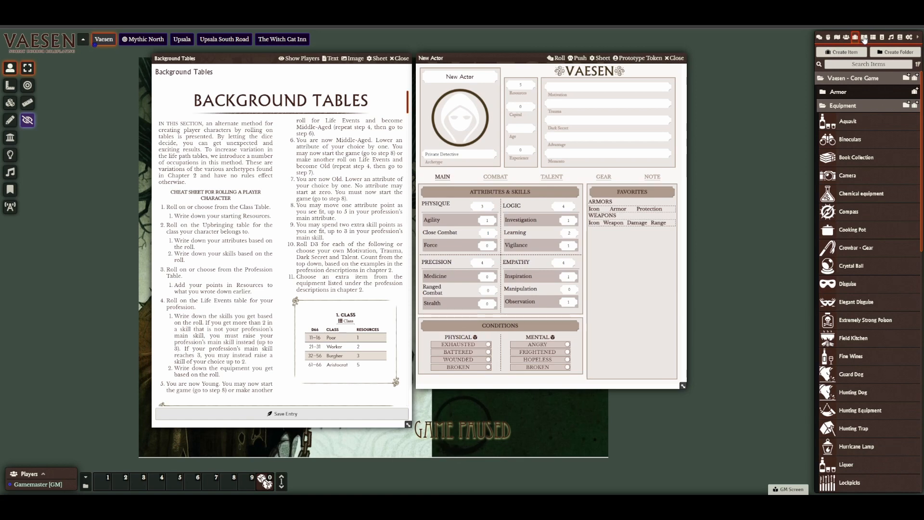
Bring up the journal directory in the sidebar
{"action": "left_click", "coordinate": [865, 37]}
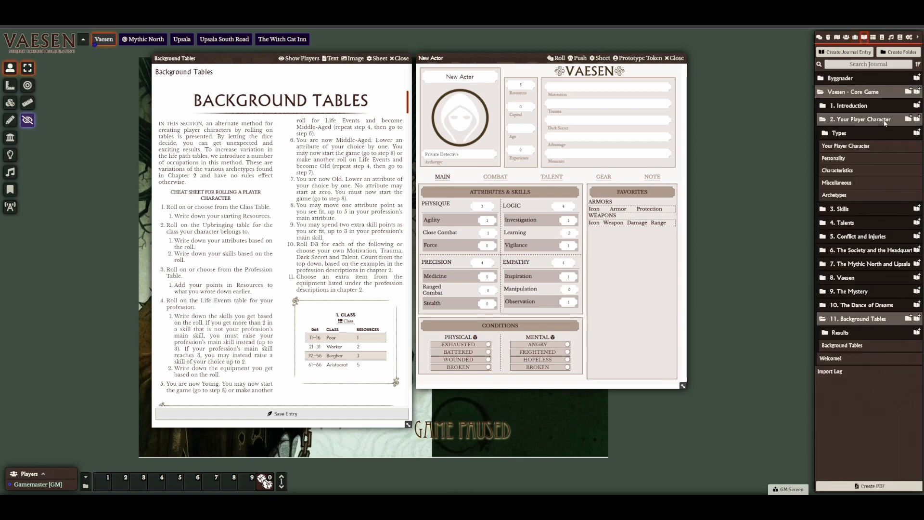
Open the Private Detective page from the Archetypes journal entry
{"action": "left_click", "coordinate": [834, 194]}
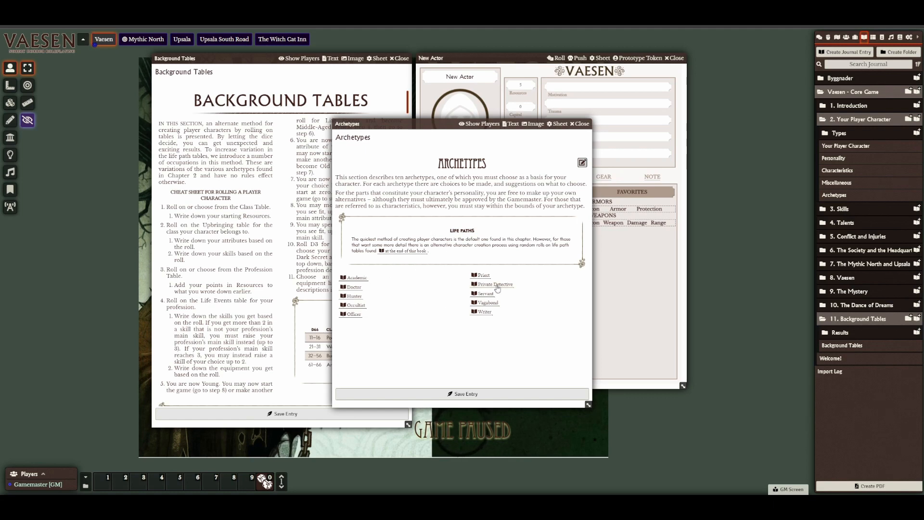
{"action": "left_click", "coordinate": [490, 284]}
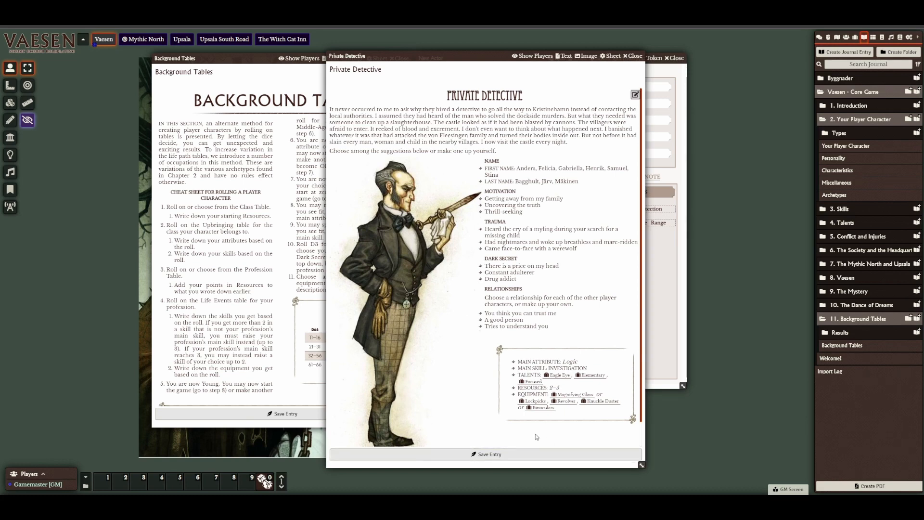
{"action": "mouse_move", "coordinate": [452, 388]}
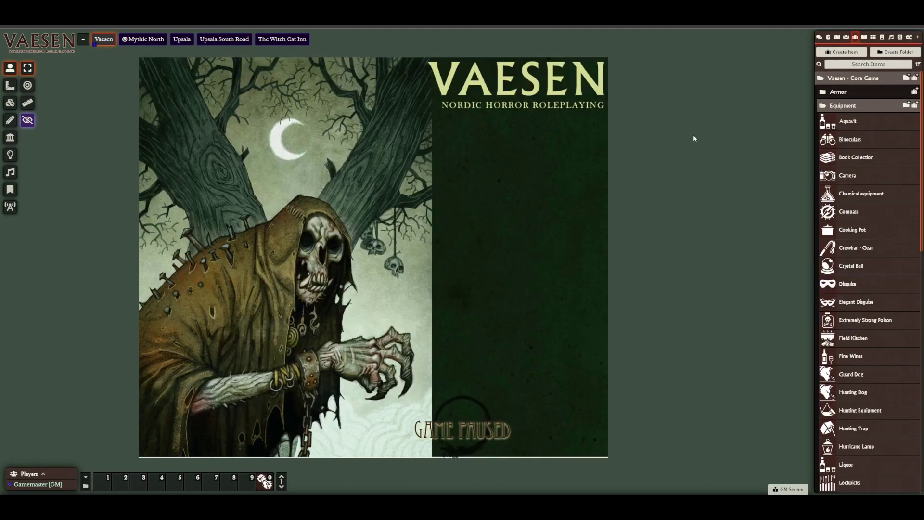
{"action": "mouse_move", "coordinate": [809, 89]}
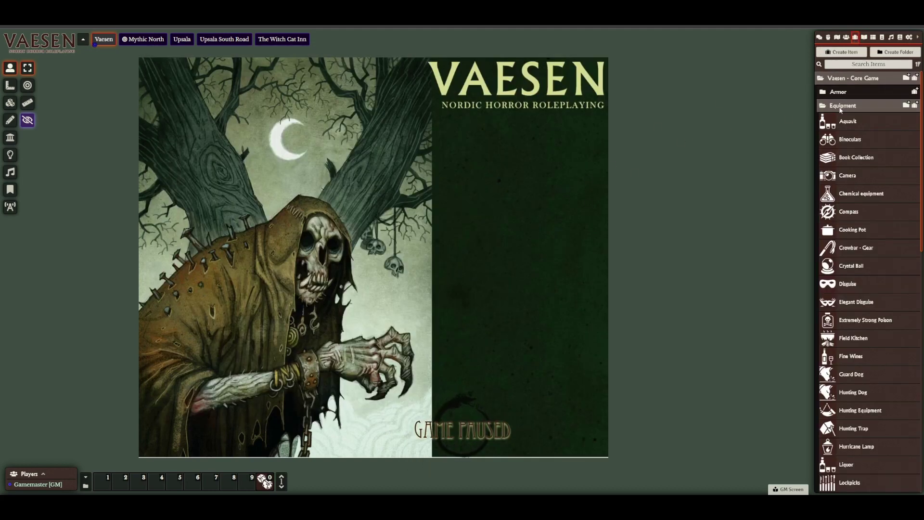
Show the Journal Entries directory and expand the '10. The Dance of Dreams' folder
{"action": "left_click", "coordinate": [866, 37]}
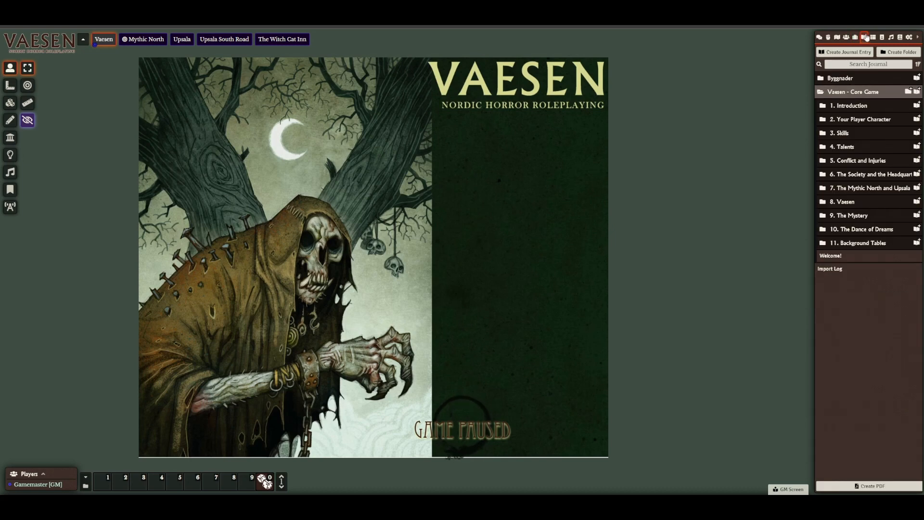
{"action": "left_click", "coordinate": [861, 229]}
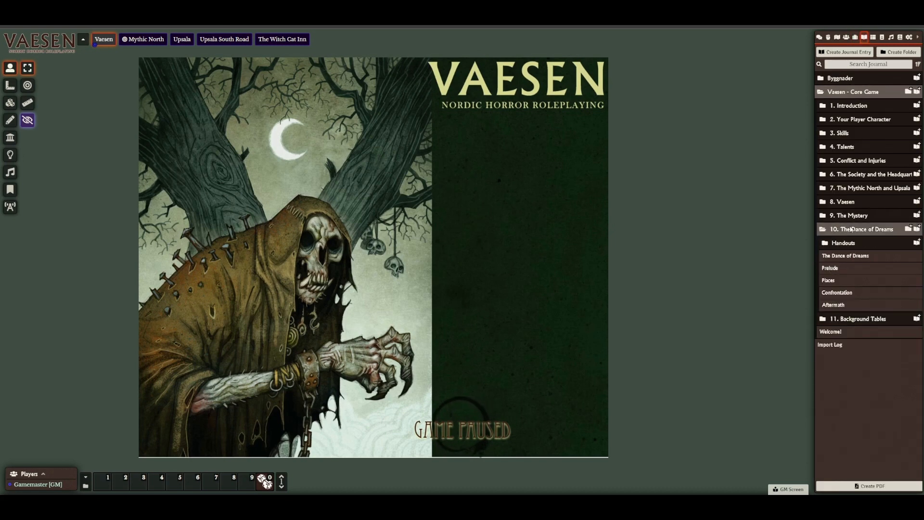